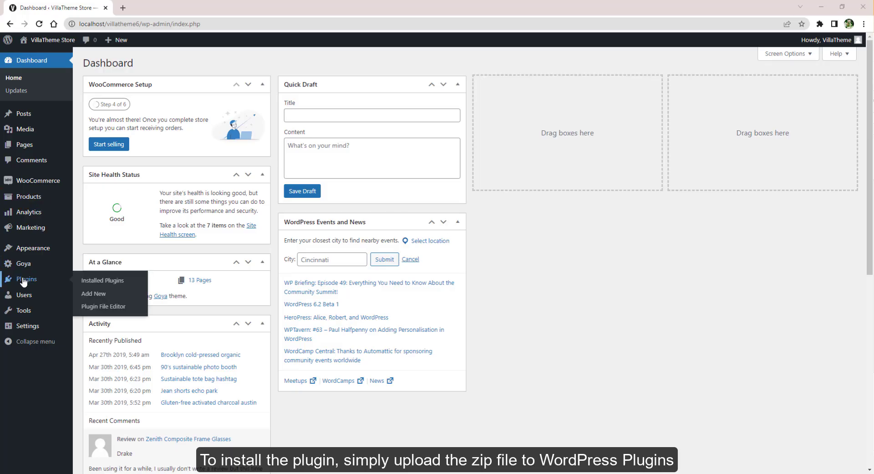
# Upload the woocommerce-lucky-wheel zip, install it and activate the plugin.
pyautogui.click(94, 293)
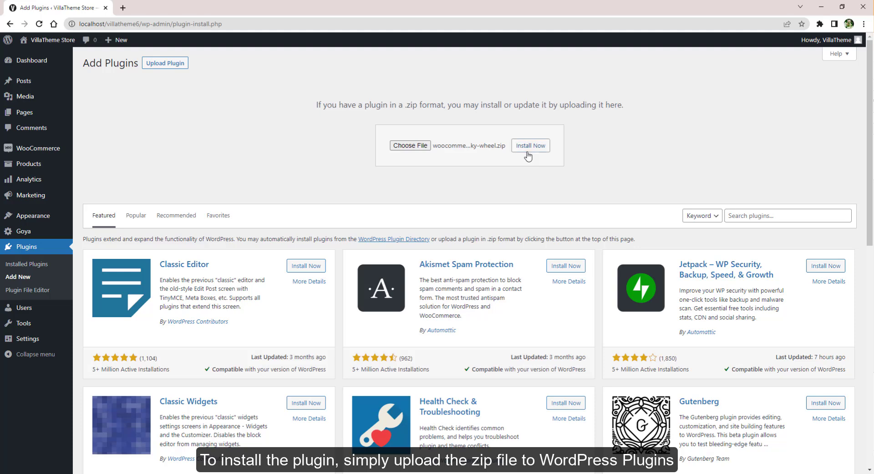
pyautogui.click(530, 145)
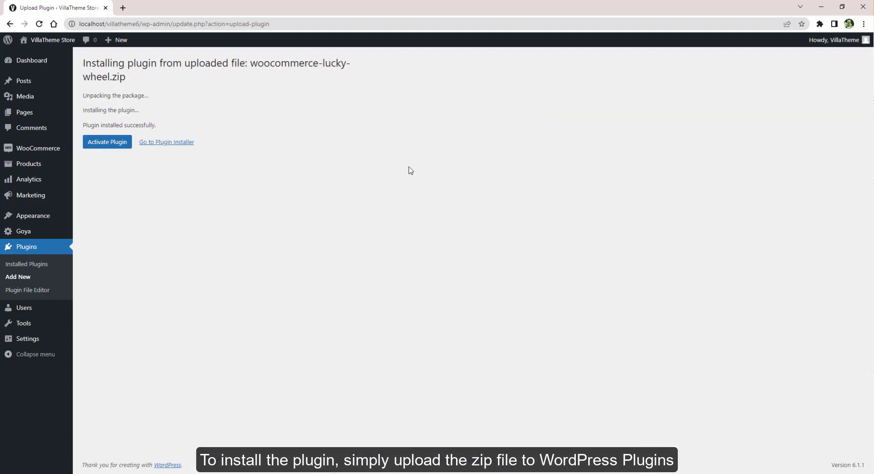
pyautogui.click(107, 142)
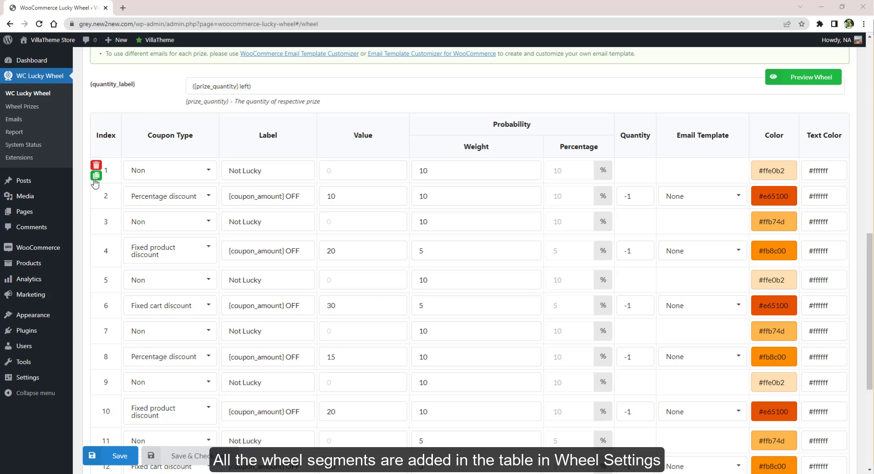
pyautogui.click(96, 165)
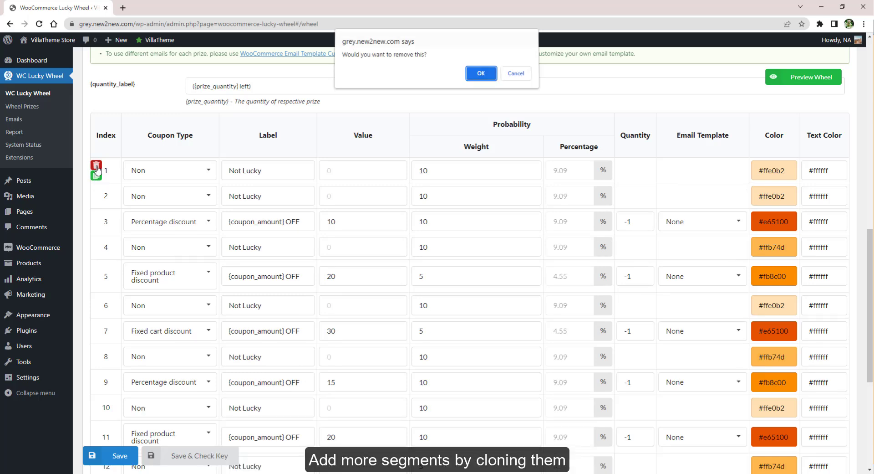
pyautogui.click(479, 73)
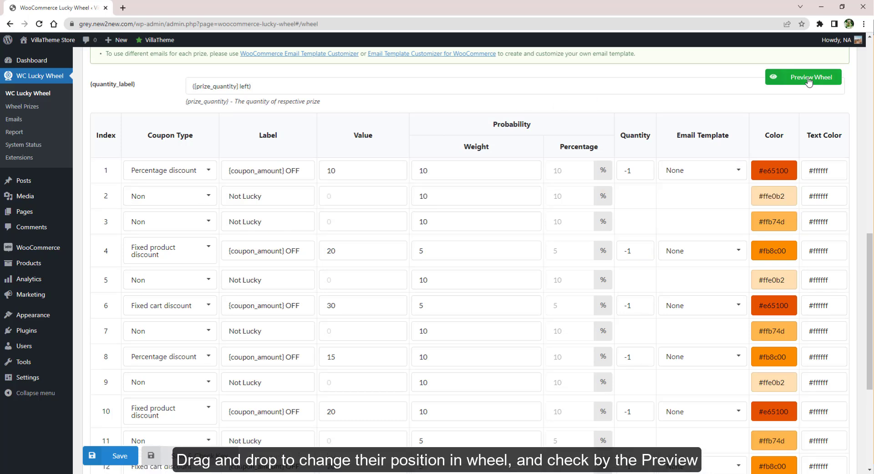
pyautogui.click(808, 77)
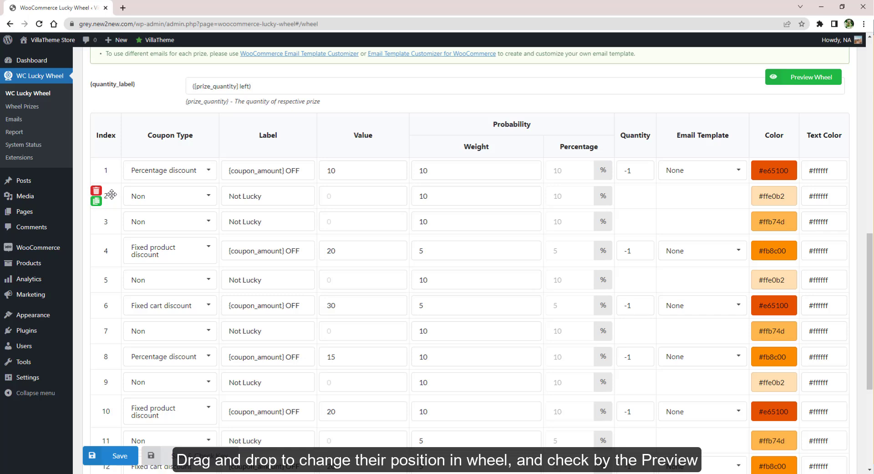
pyautogui.click(803, 78)
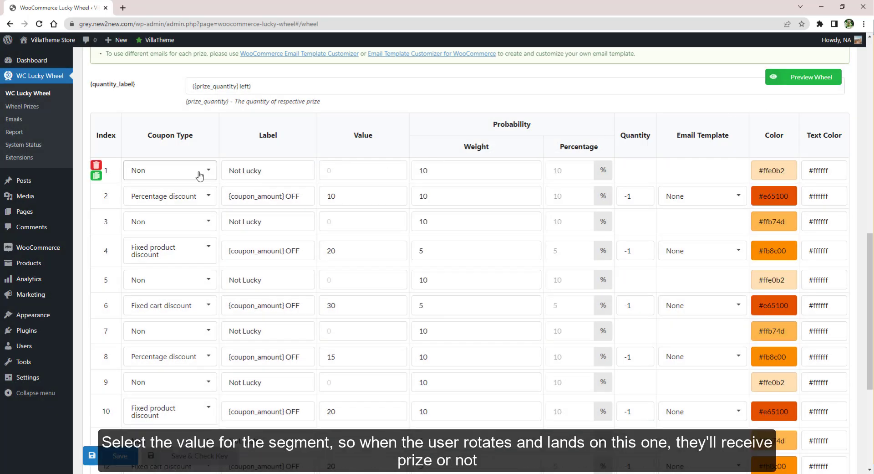
pyautogui.click(169, 171)
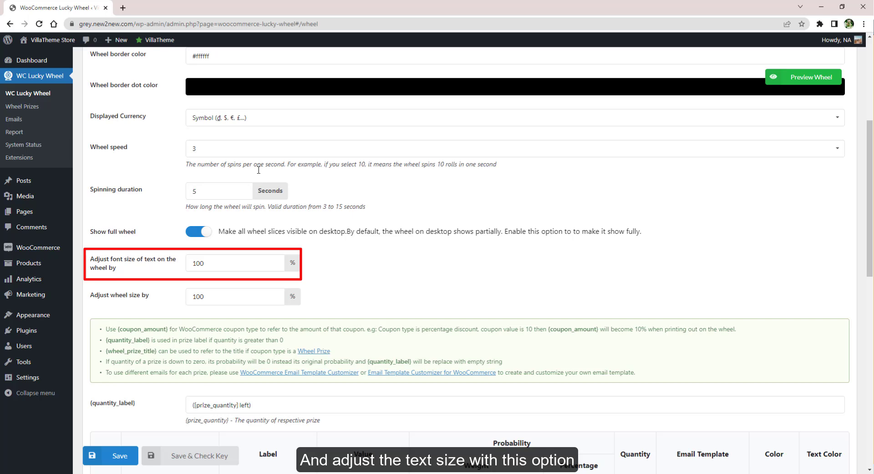
# Edit the second segment's discount value and coupon type, entering 00.
pyautogui.scroll(-3)
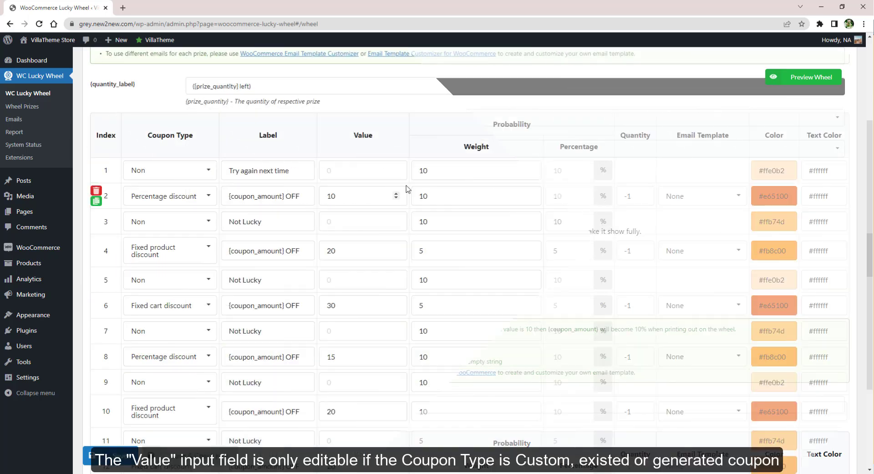
pyautogui.click(169, 196)
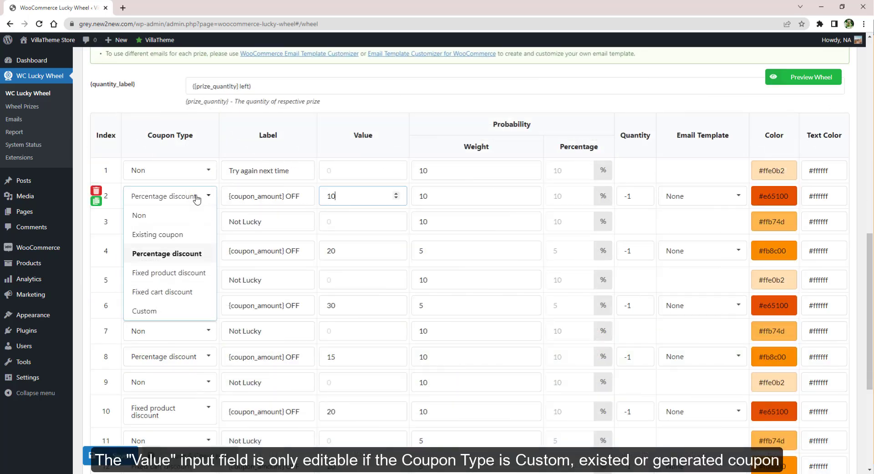
pyautogui.click(158, 234)
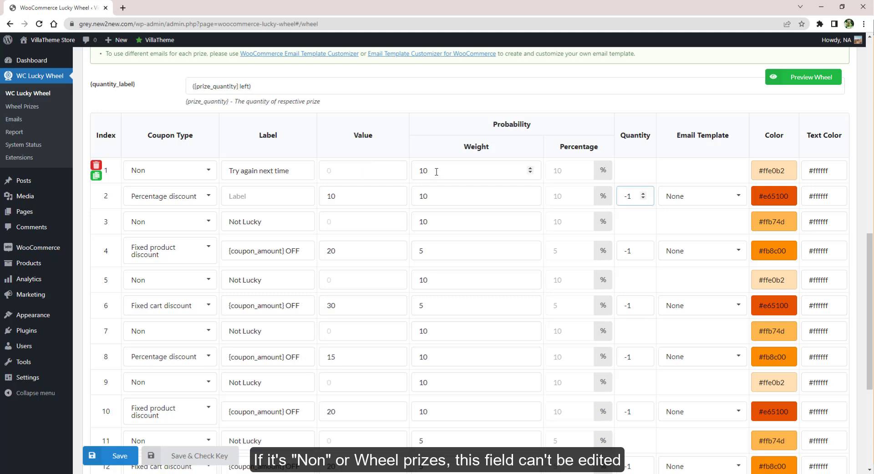
pyautogui.write('000')
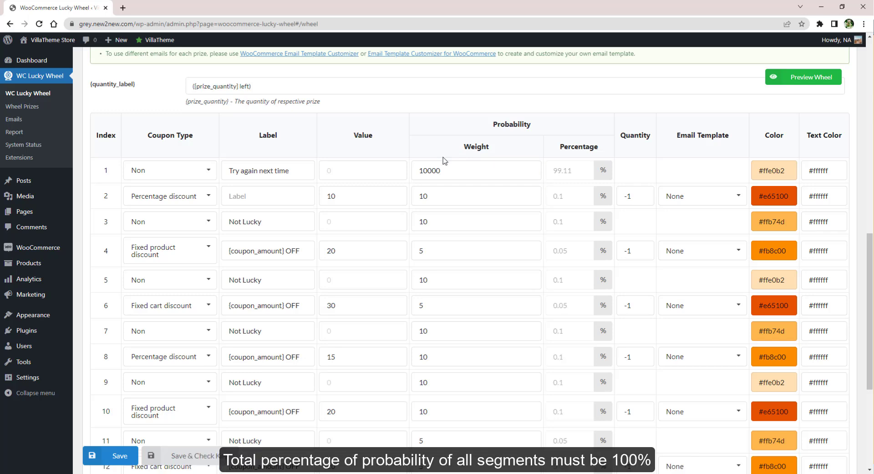
# Restore the first segment's weight and raise the second segment's prize quantity to 4.
pyautogui.click(474, 170)
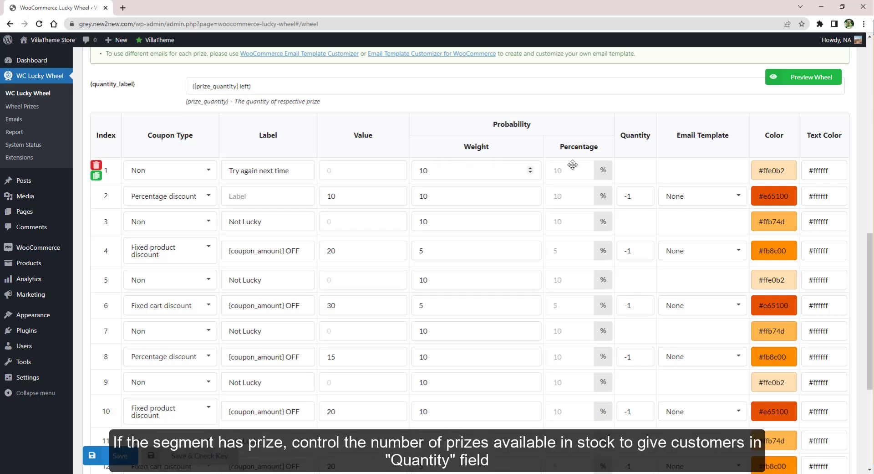
pyautogui.click(634, 196)
pyautogui.write('4')
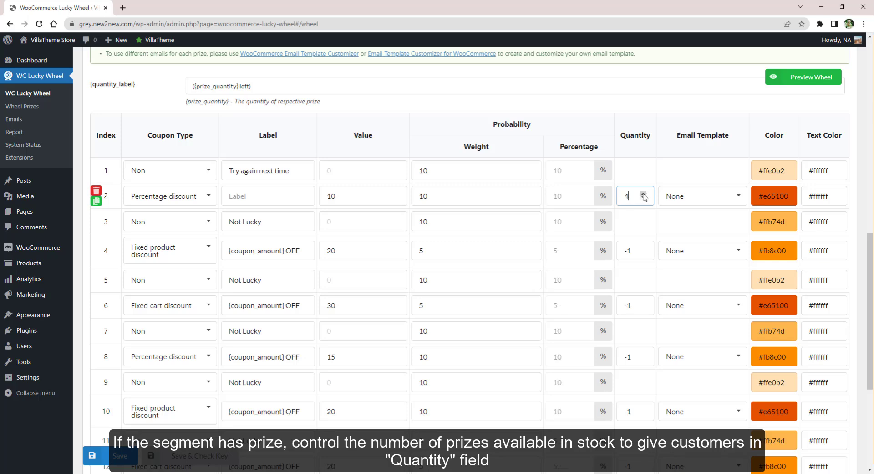
pyautogui.click(642, 199)
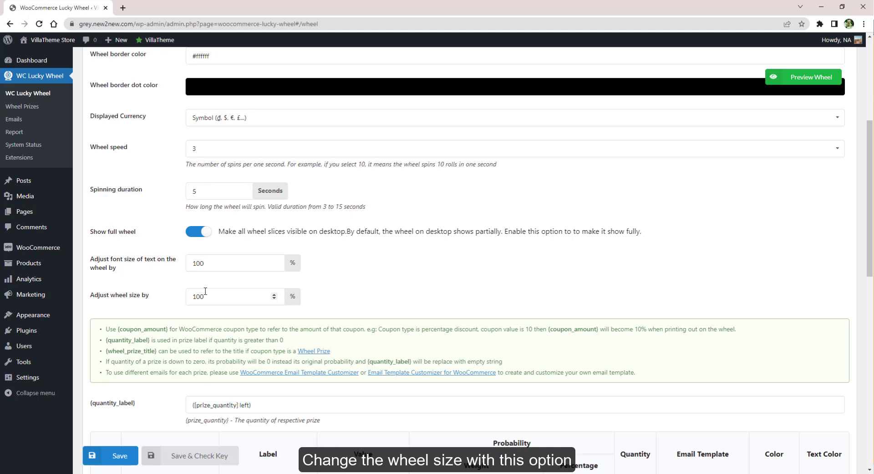
pyautogui.write('150')
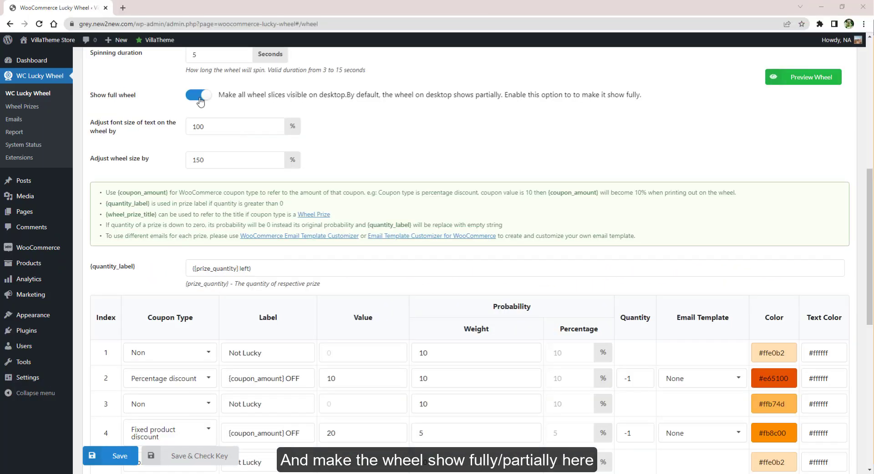
pyautogui.click(803, 77)
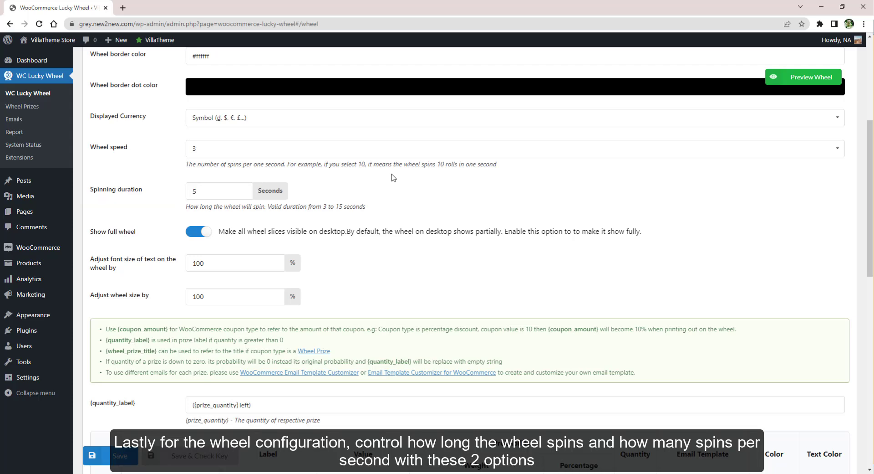
pyautogui.scroll(-3)
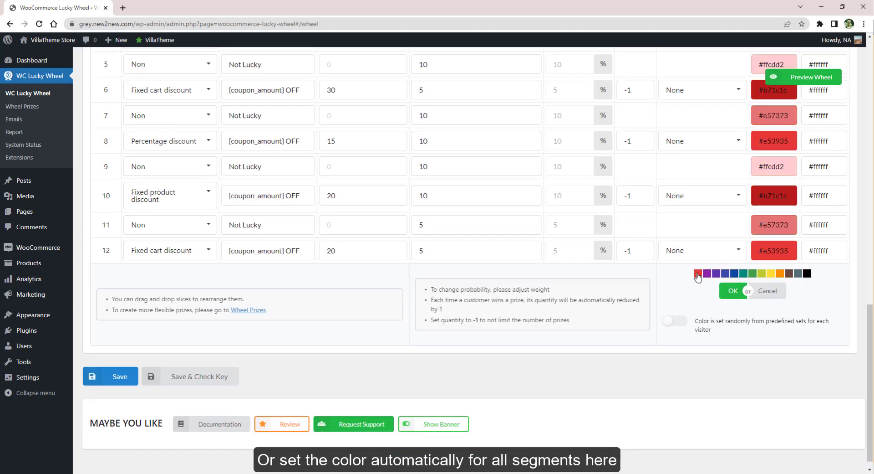
# Apply the purple colour set to all segments and enable random predefined colours per visitor.
pyautogui.click(716, 273)
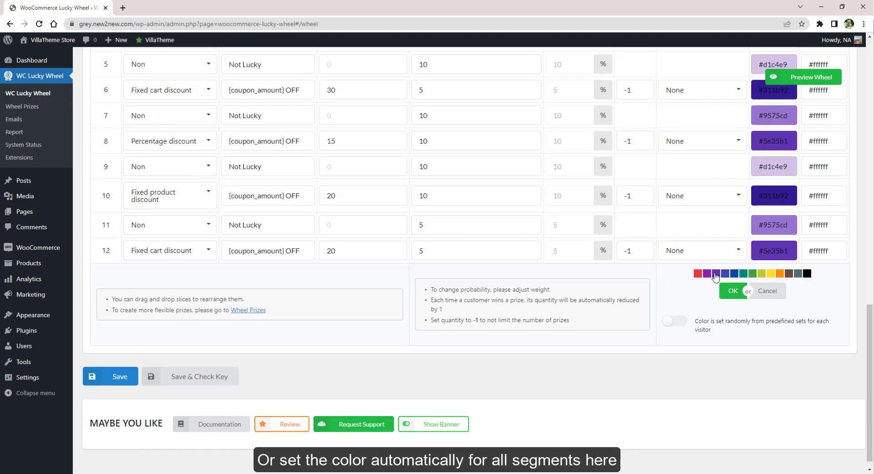
pyautogui.click(673, 321)
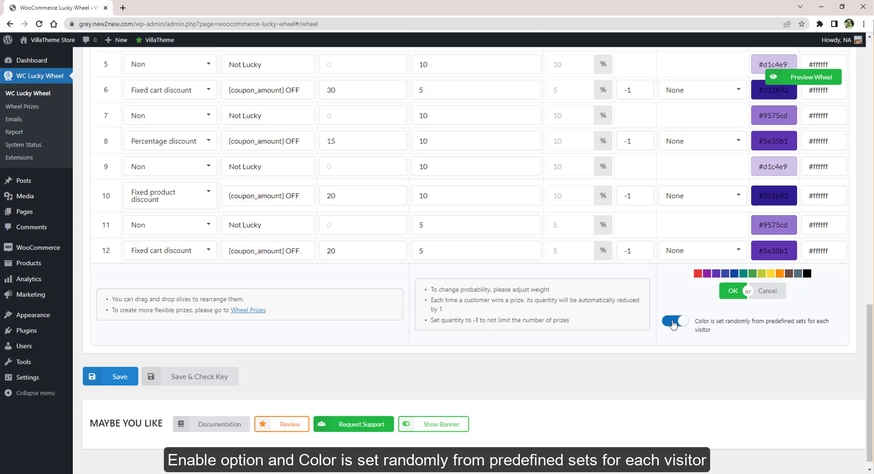
pyautogui.scroll(-3)
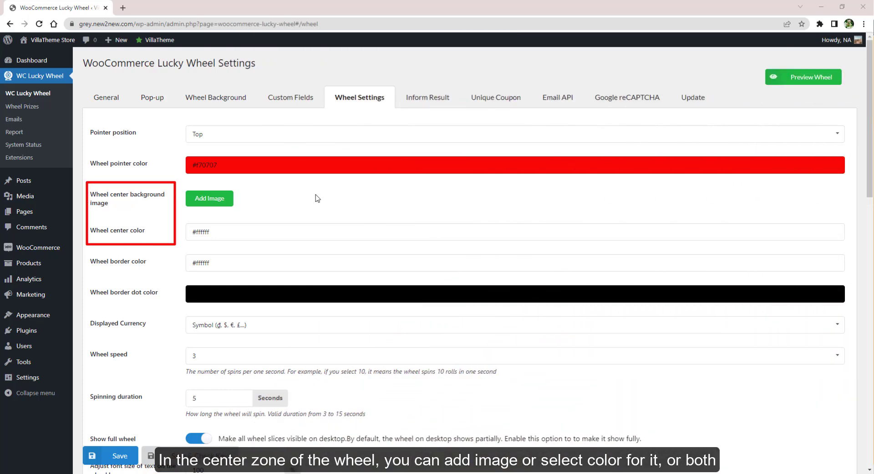
# Preview the wheel popup and return to the Wheel Background settings.
pyautogui.click(217, 98)
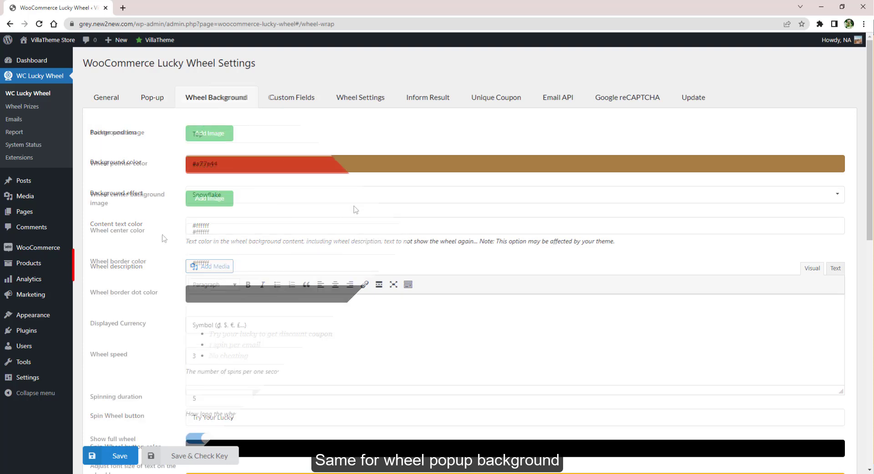
pyautogui.click(360, 98)
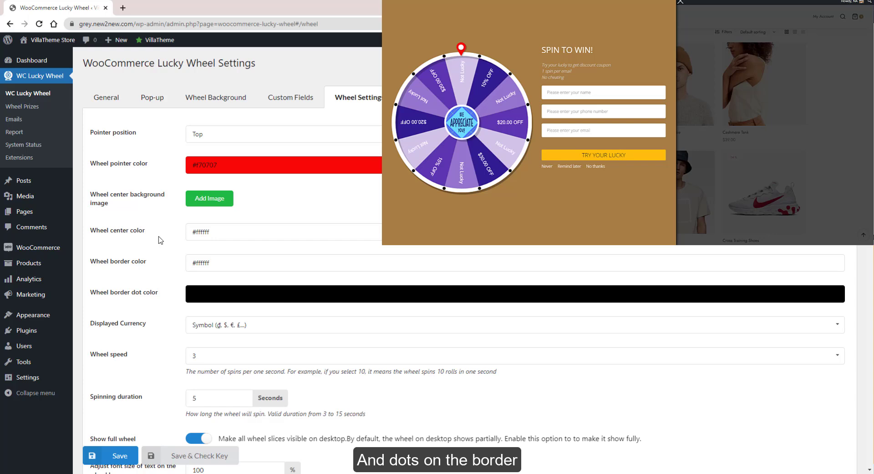
pyautogui.click(217, 97)
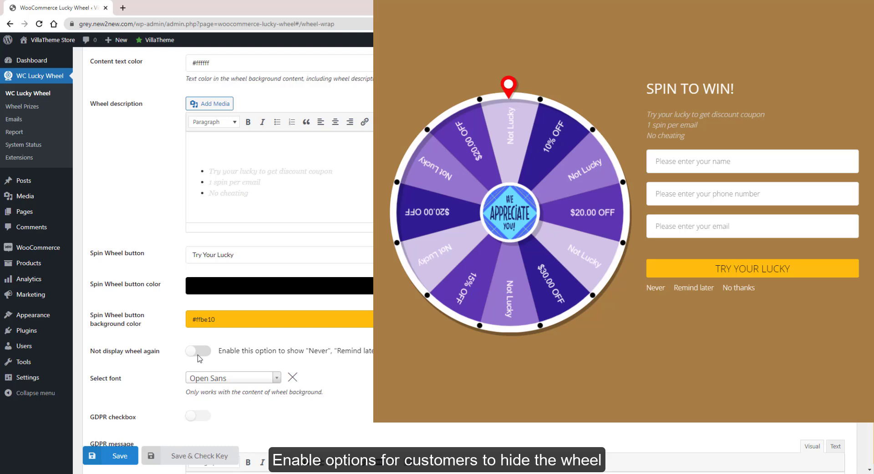
# Enable 'Not display wheel again' so customers can hide the wheel.
pyautogui.click(198, 351)
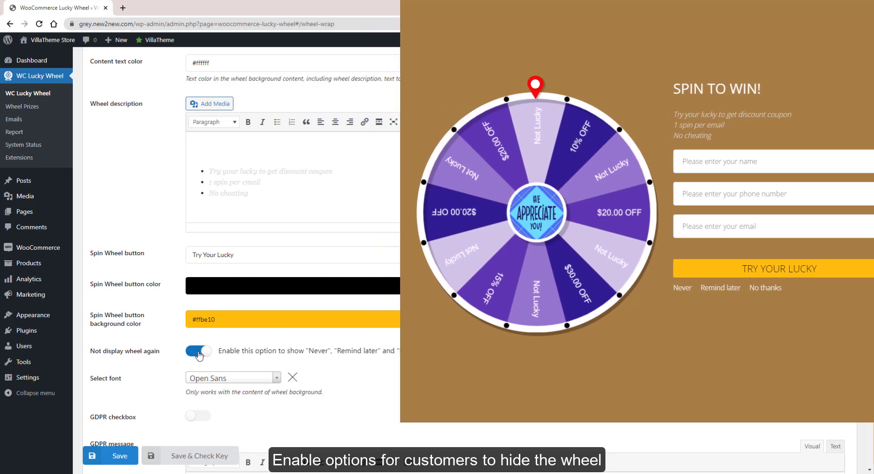
pyautogui.scroll(-3)
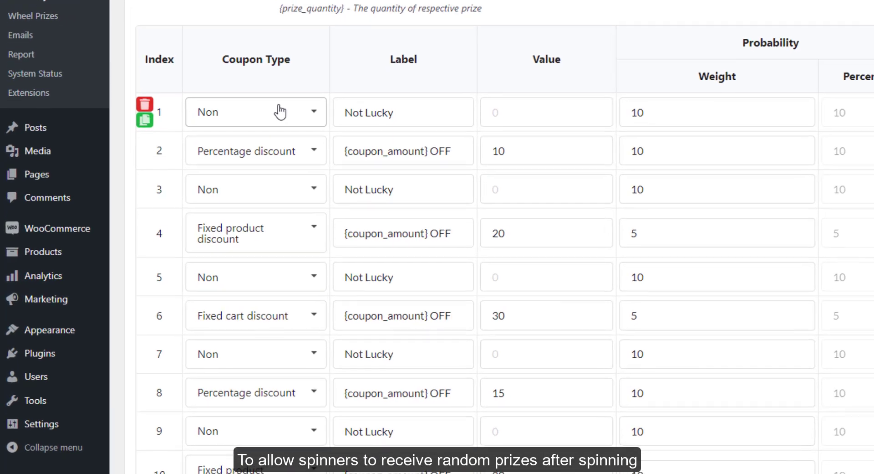
# Set the second prize to Existing coupon and select (#4299) Wheel Prize #1.
pyautogui.click(255, 111)
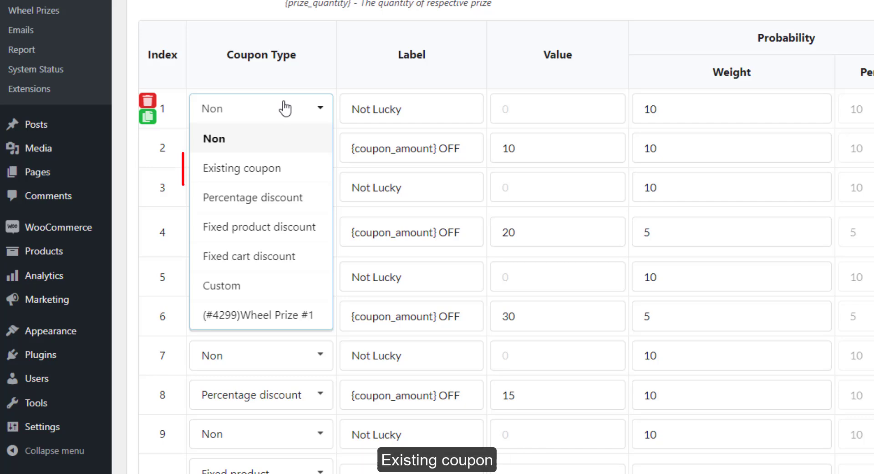
pyautogui.moveTo(242, 168)
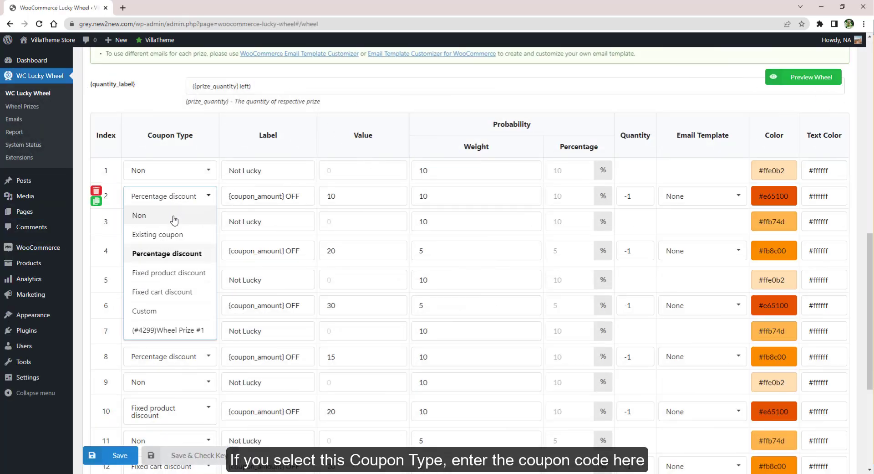
pyautogui.click(158, 234)
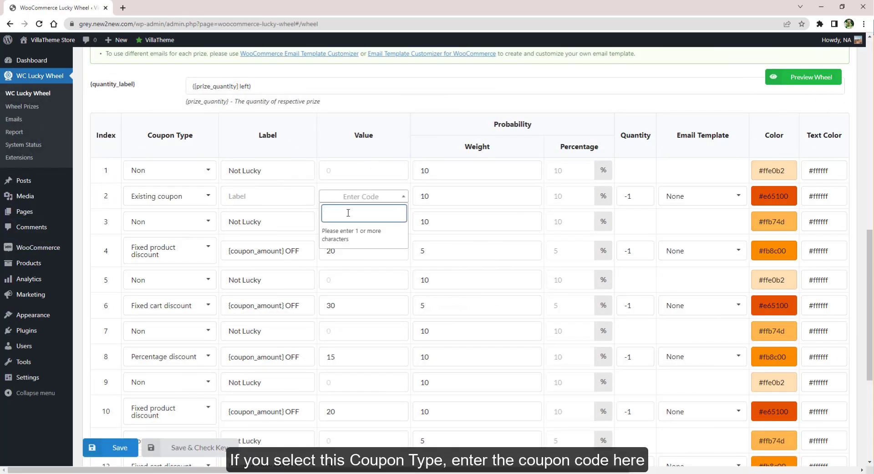
pyautogui.click(169, 170)
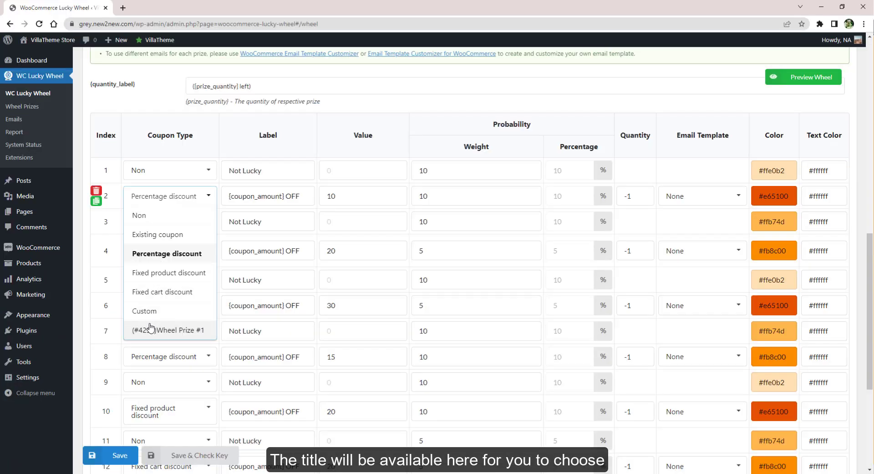
pyautogui.click(167, 330)
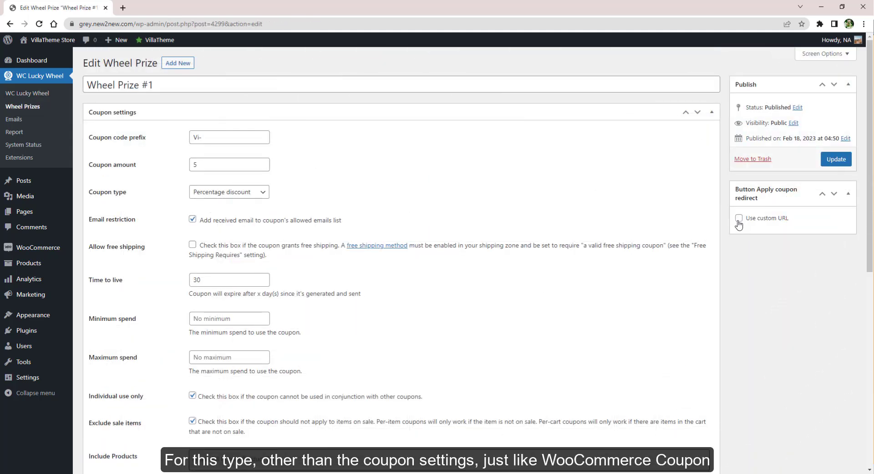
# Review the Wheel Prize #1 coupon page, including its custom redirect URL, and return to Wheel Settings.
pyautogui.scroll(-3)
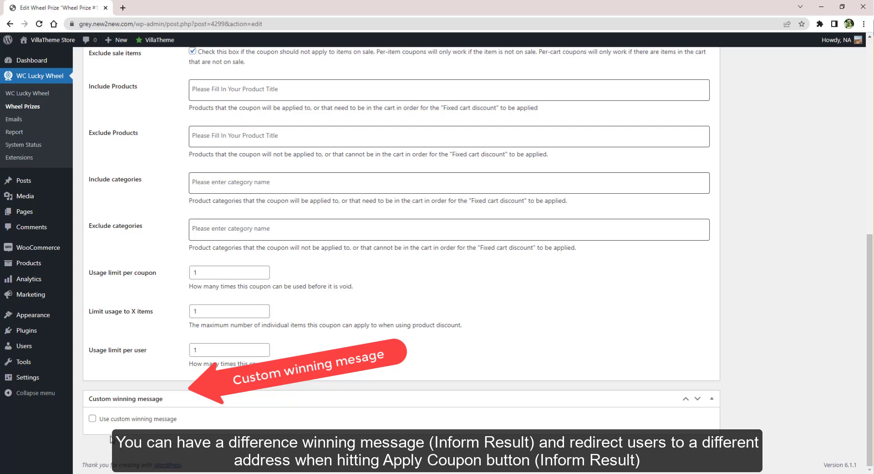
pyautogui.click(93, 419)
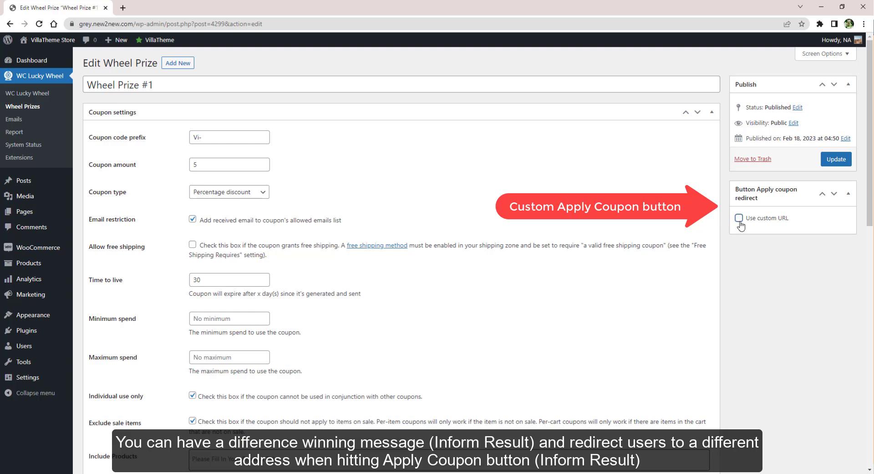
pyautogui.click(739, 218)
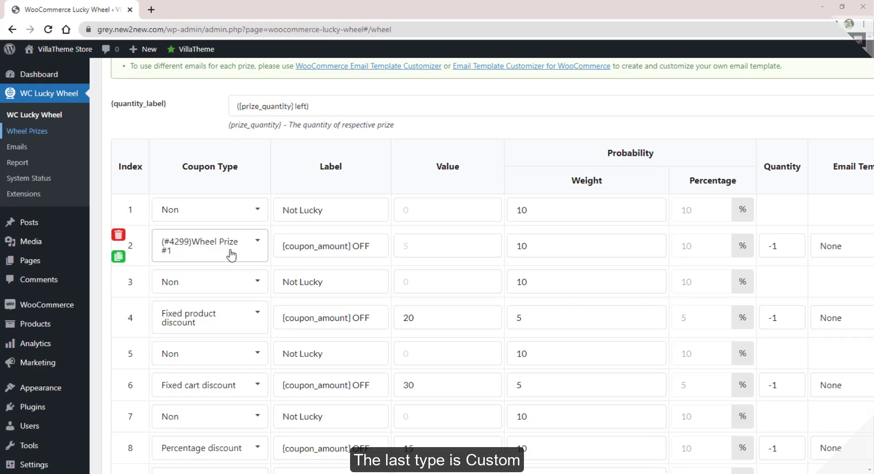
# Change the second prize's Coupon Type to Custom and start on its Value/Code.
pyautogui.click(210, 245)
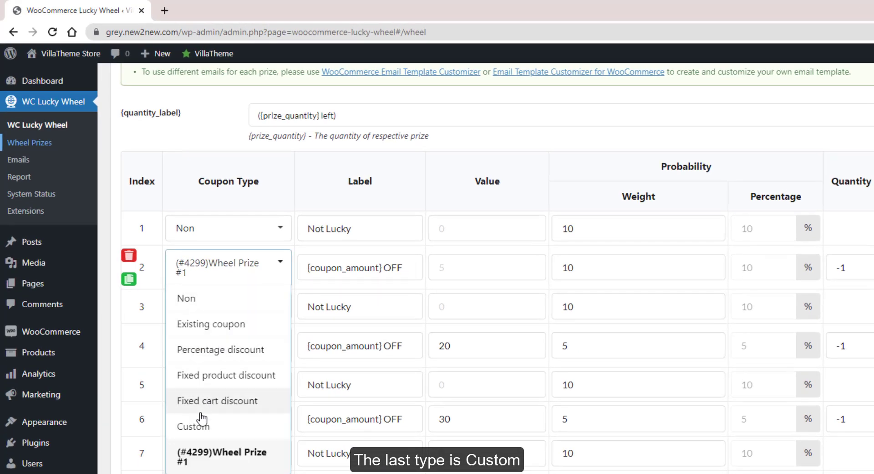
pyautogui.click(192, 425)
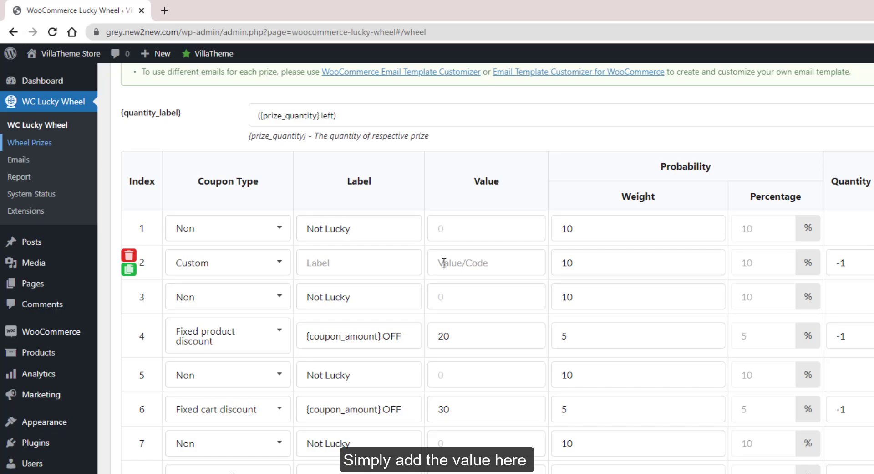
pyautogui.click(152, 98)
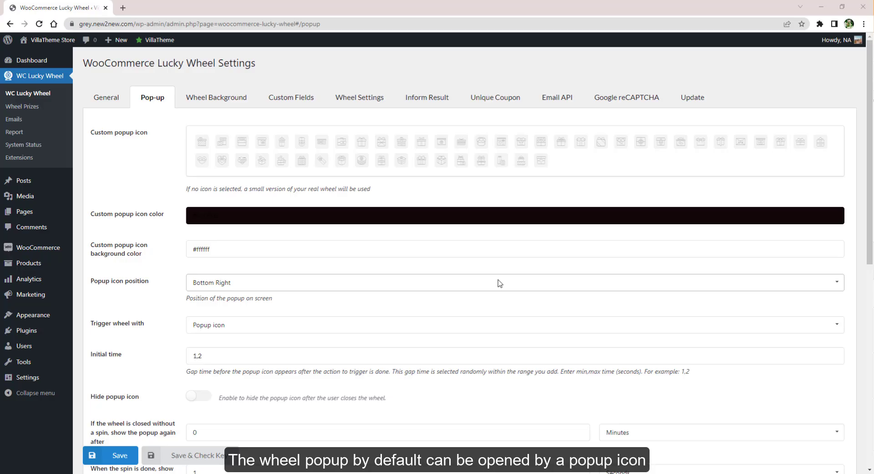
# Set the popup icon position with a red custom icon and trigger the wheel automatically after the initial time.
pyautogui.click(222, 160)
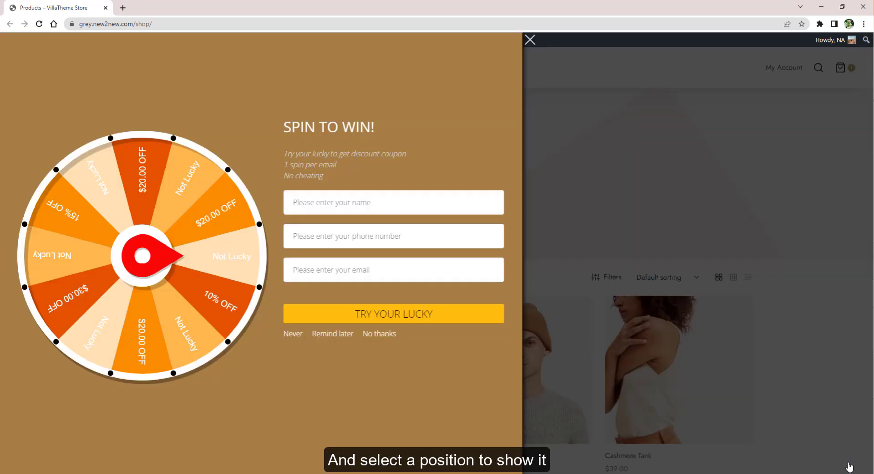
pyautogui.click(530, 39)
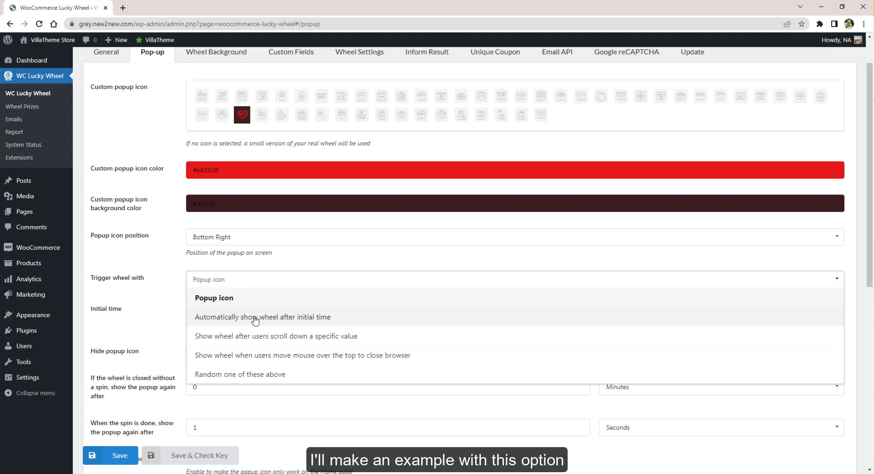
pyautogui.click(262, 316)
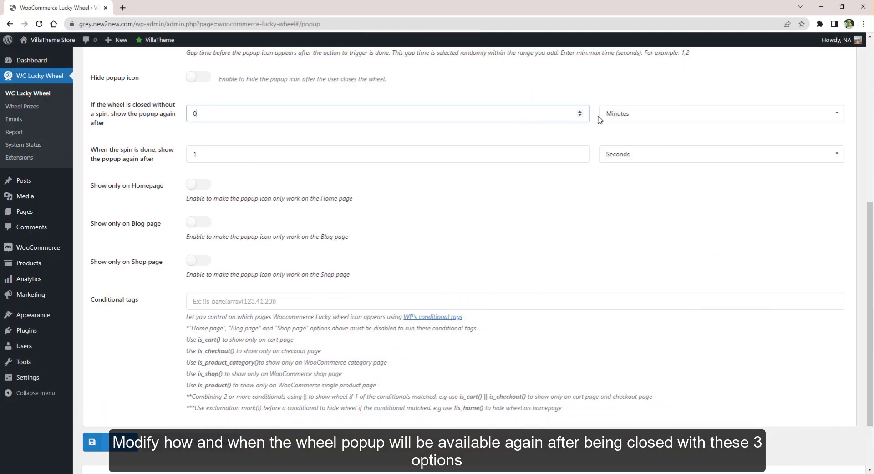
# Set re-show delays to 3 minutes without a spin and 5 seconds after spinning, limiting the icon to the homepage.
pyautogui.click(719, 113)
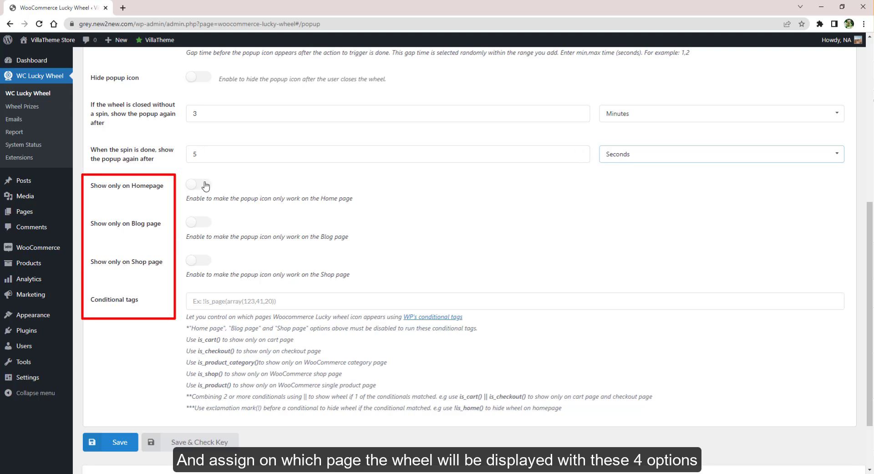
pyautogui.click(198, 185)
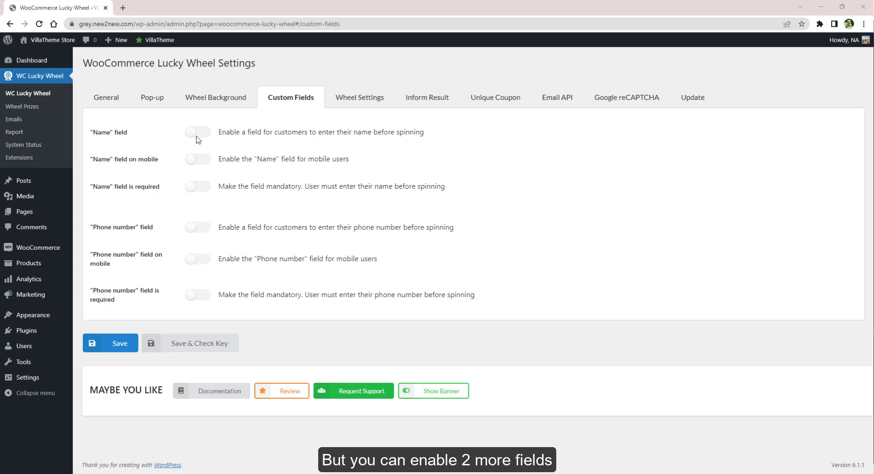
# Switch on the Name custom field shown to customers before spinning.
pyautogui.click(197, 227)
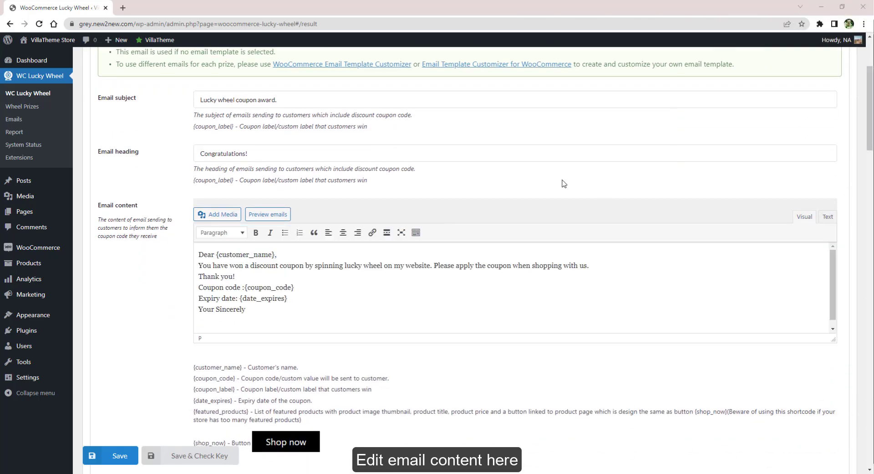
# Search 'cas' to add Cashmere Carpenter Beanie and Abstract Print Cotton Blouse as suggested products.
pyautogui.scroll(-3)
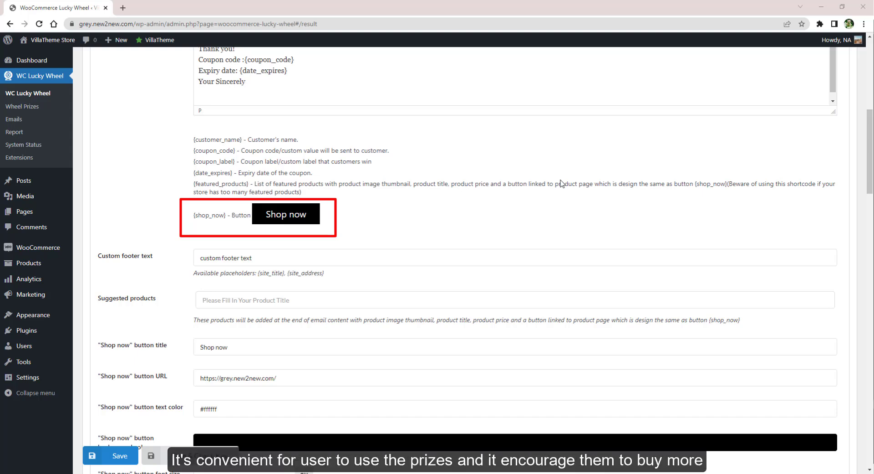
pyautogui.scroll(-3)
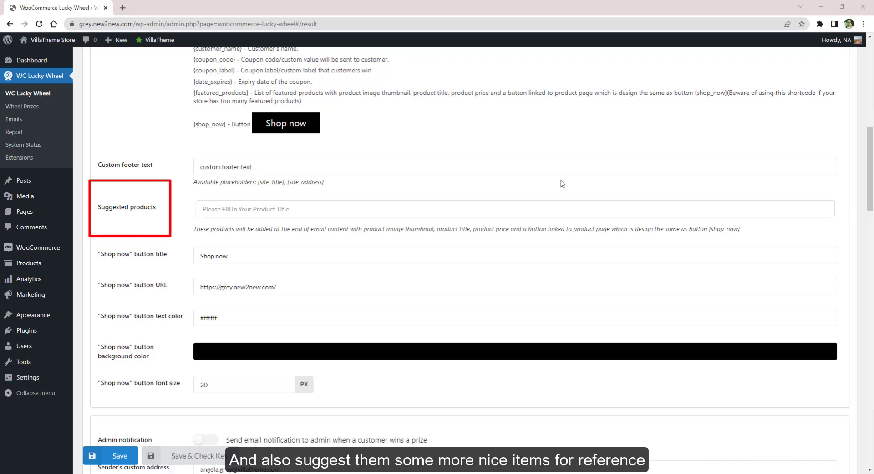
pyautogui.write('cas')
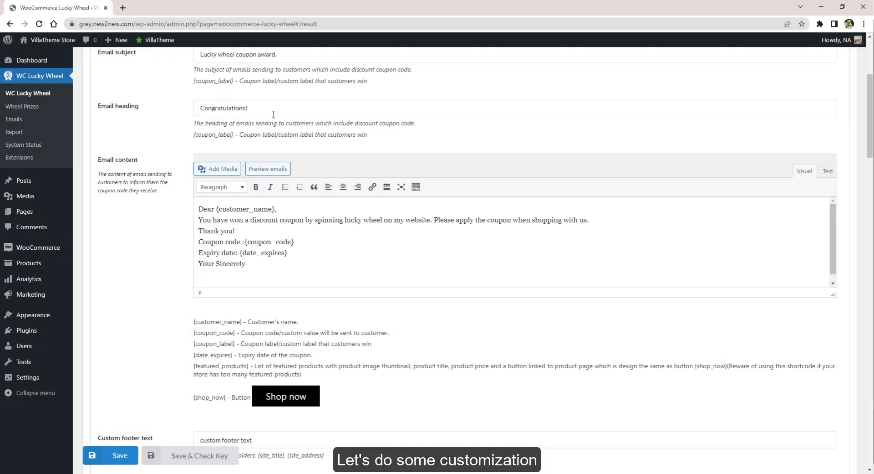
# Preview the coupon email with the suggested products and close the preview.
pyautogui.click(267, 168)
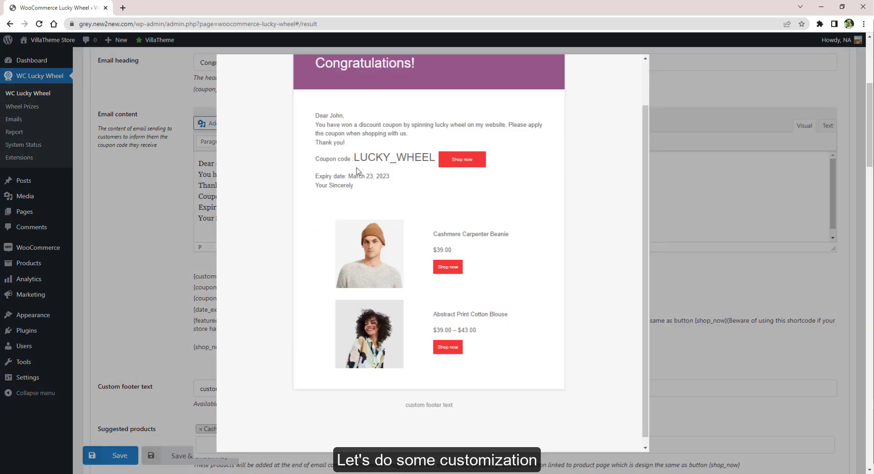
pyautogui.click(205, 84)
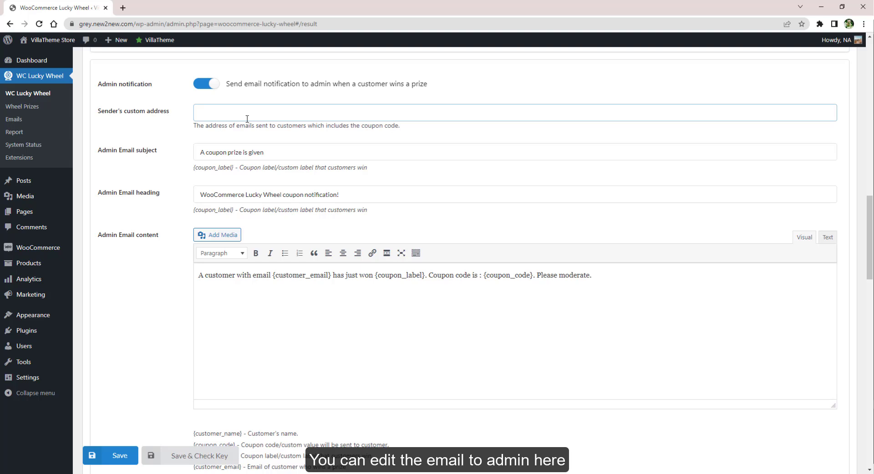
pyautogui.moveTo(168, 172)
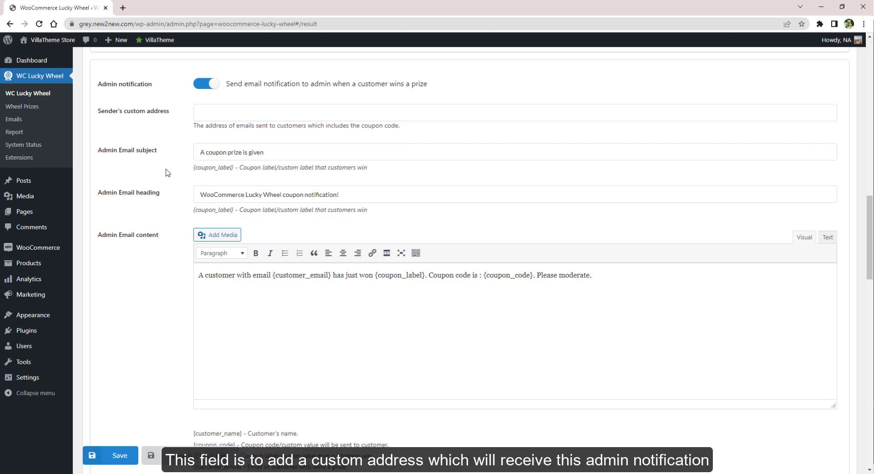
pyautogui.scroll(-3)
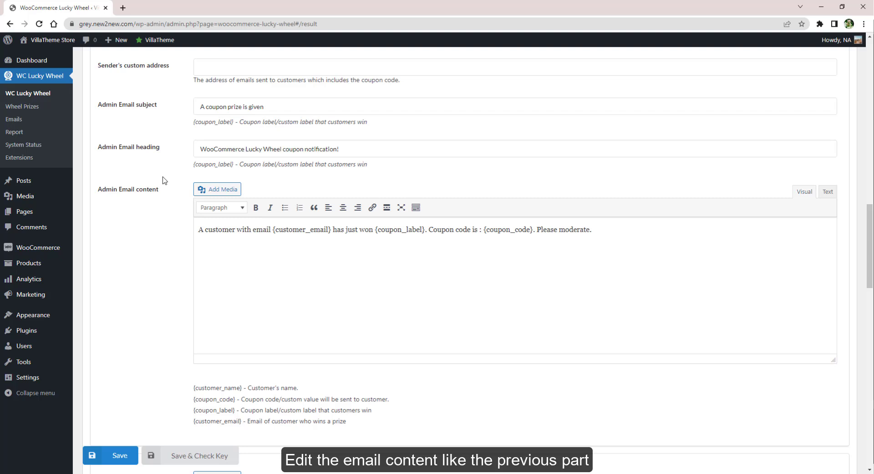
pyautogui.moveTo(161, 296)
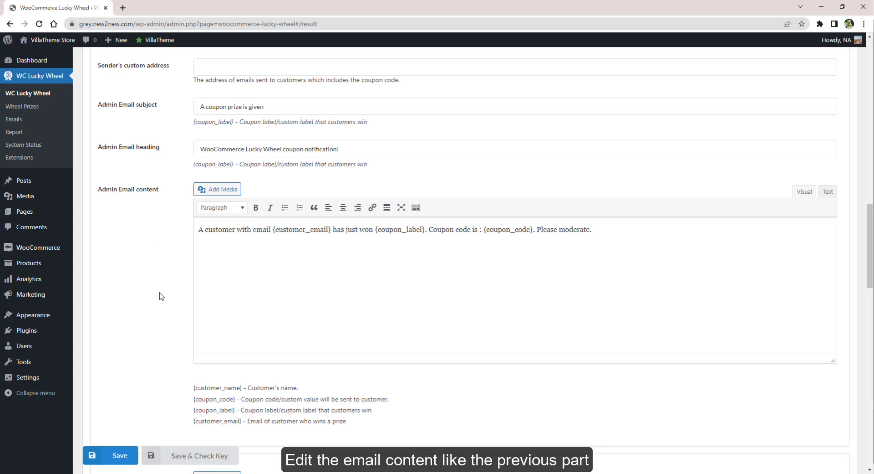
pyautogui.scroll(-3)
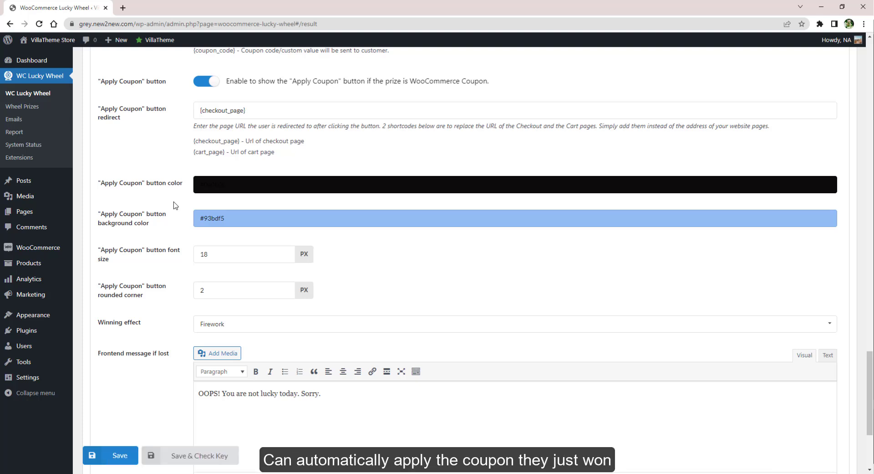
pyautogui.scroll(-3)
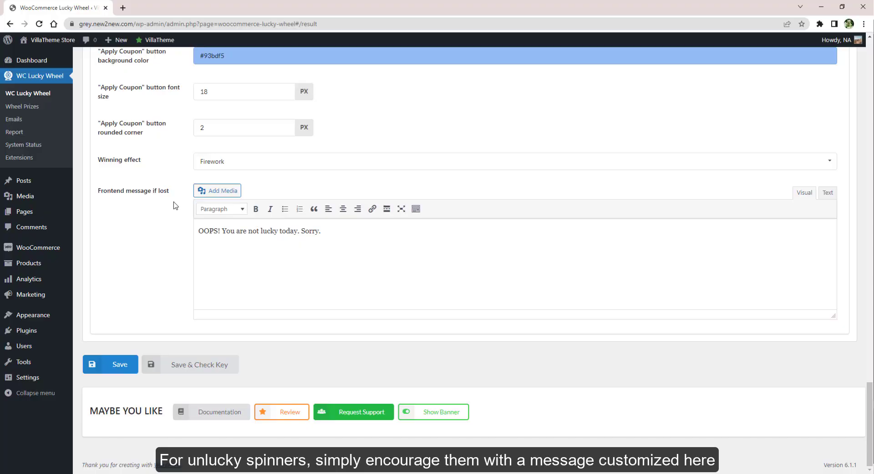
pyautogui.click(556, 97)
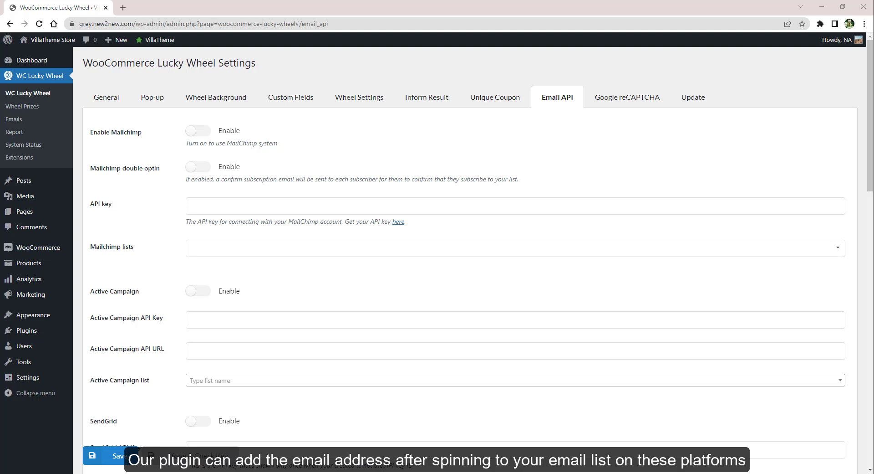
# Enable the Sendinblue toggle in the Lucky Wheel Email API settings.
pyautogui.scroll(-3)
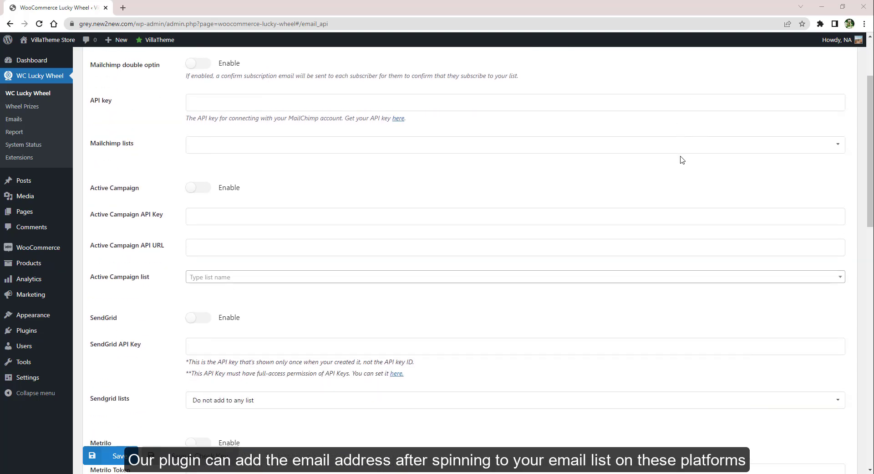
pyautogui.scroll(-3)
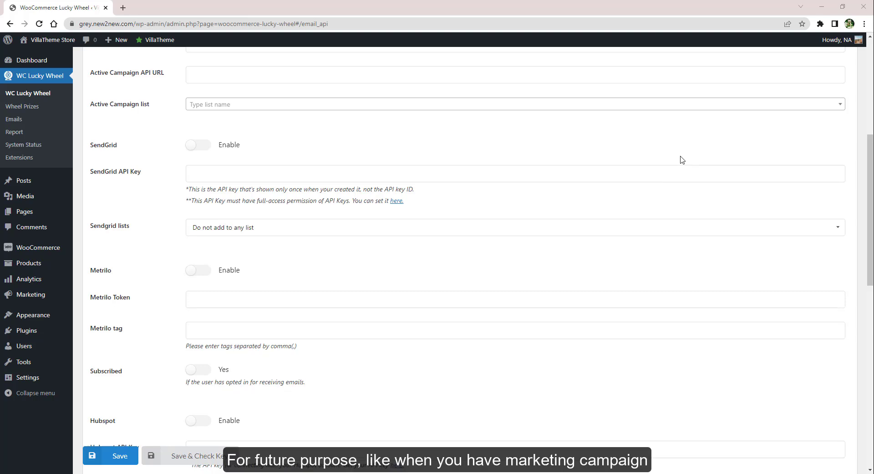
pyautogui.scroll(-3)
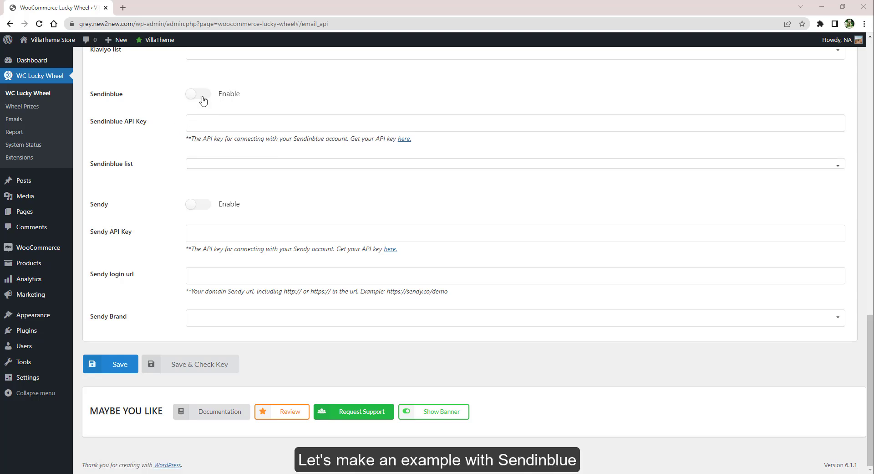
pyautogui.click(198, 94)
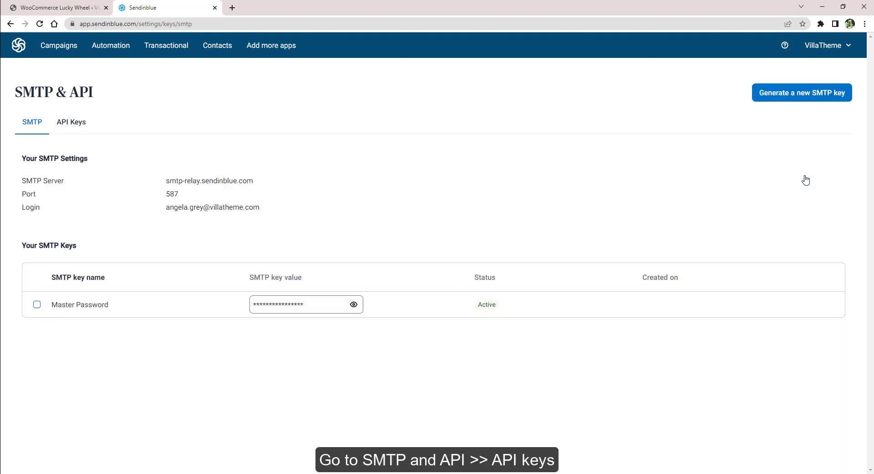
# Generate a Sendinblue API key named Wheel API, copy it and return to Lucky Wheel.
pyautogui.click(71, 122)
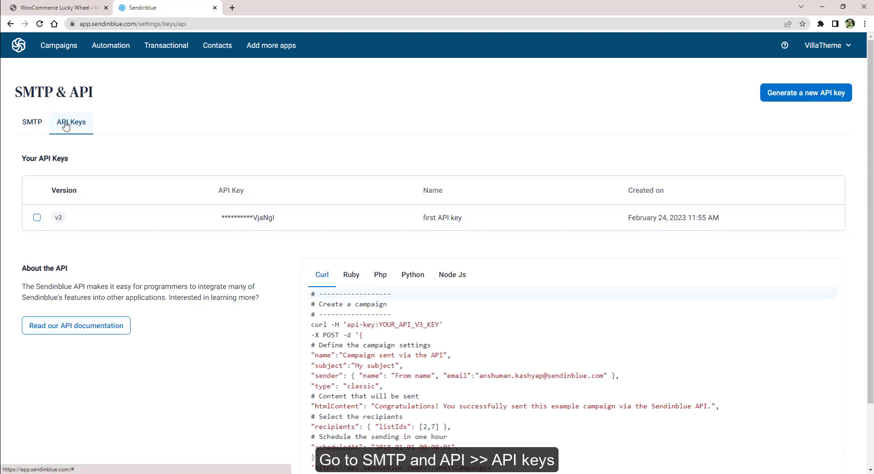
pyautogui.click(71, 122)
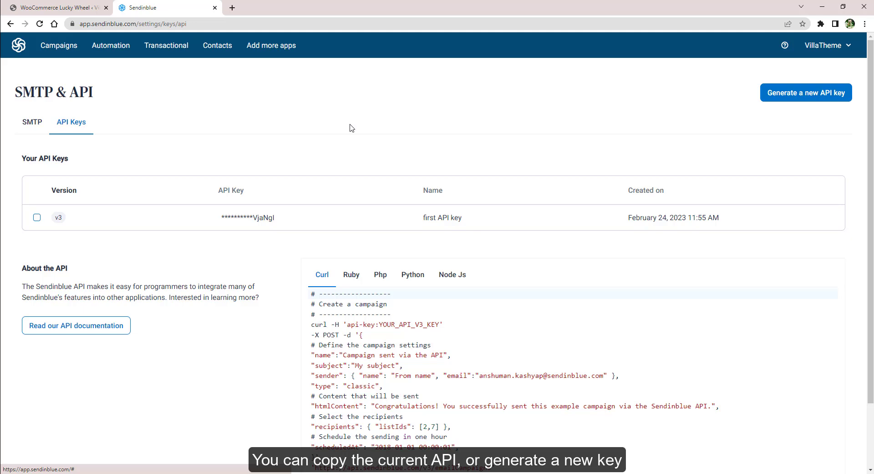
pyautogui.click(805, 92)
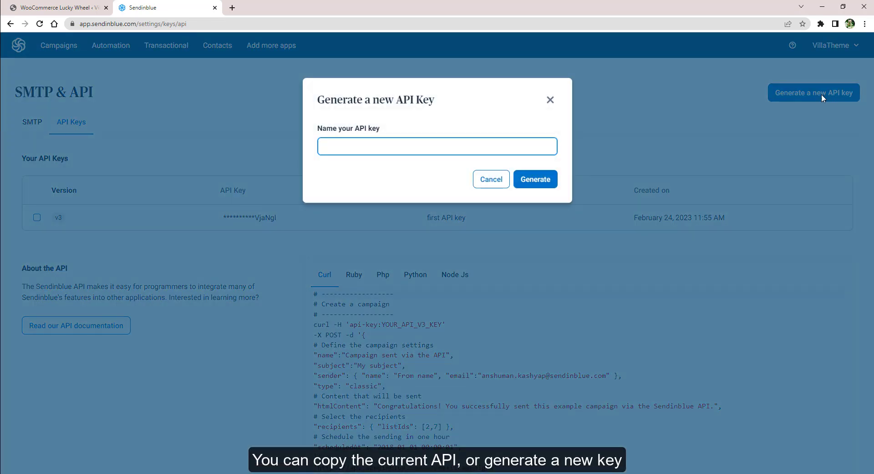
pyautogui.click(535, 179)
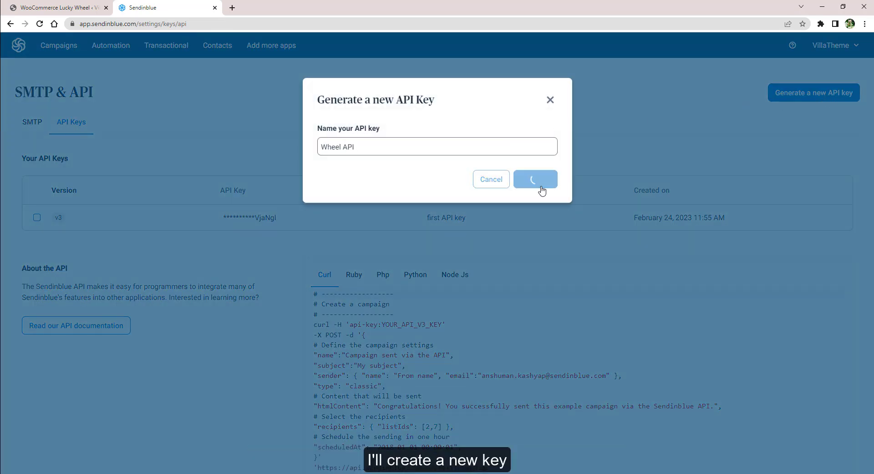
pyautogui.click(534, 180)
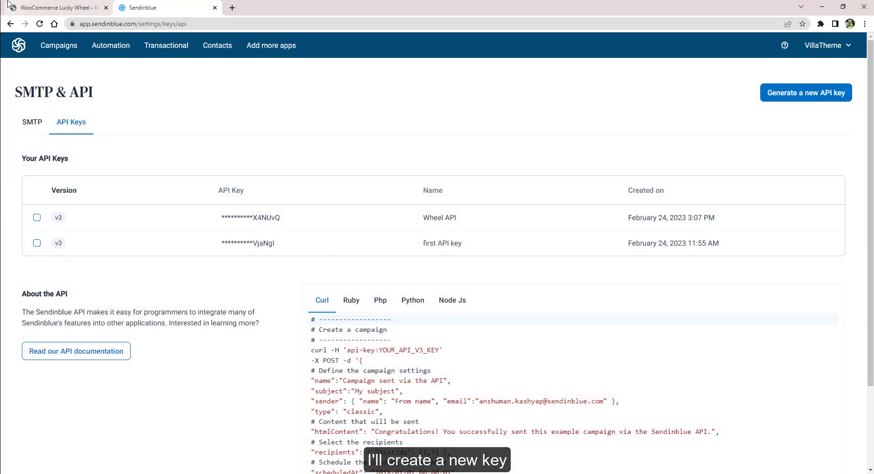
pyautogui.click(110, 363)
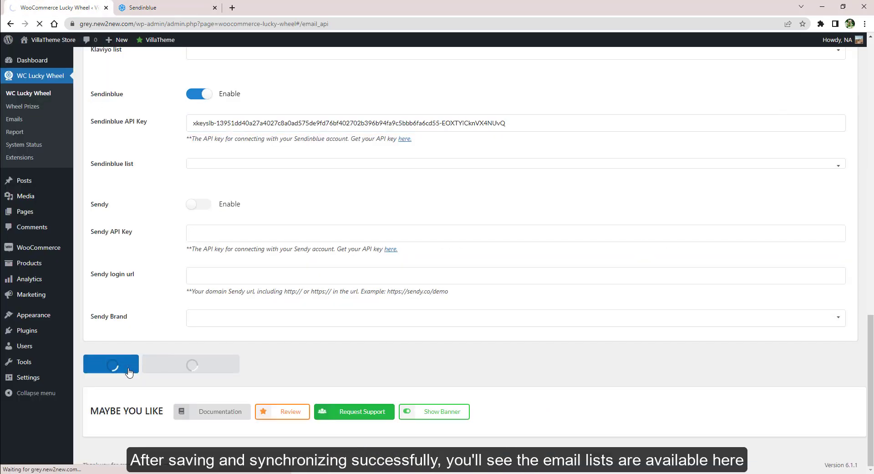
# Save the API key and set the Sendinblue list to New launches notification.
pyautogui.click(110, 363)
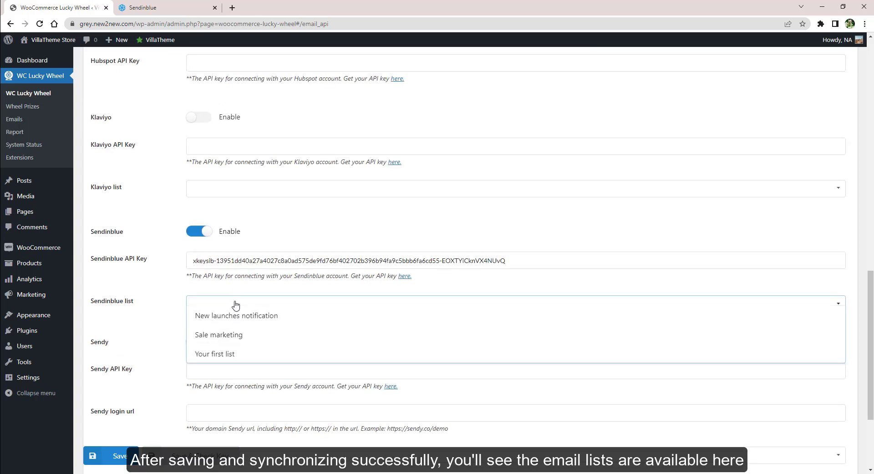
pyautogui.click(162, 7)
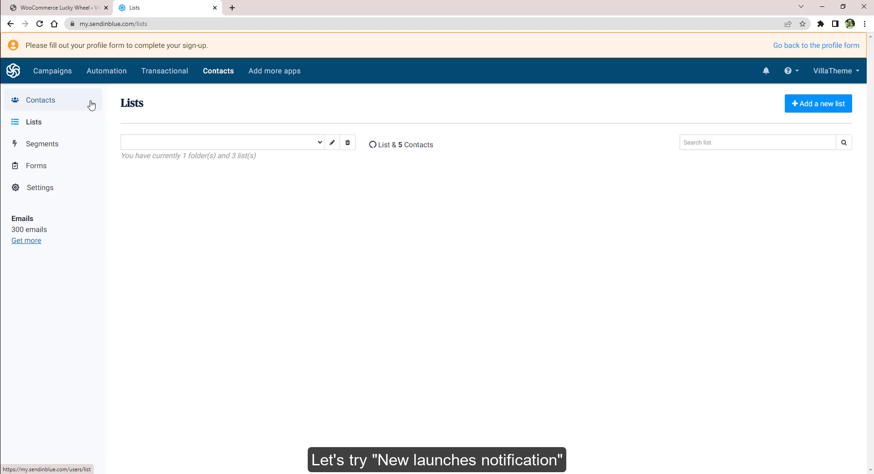
pyautogui.click(516, 303)
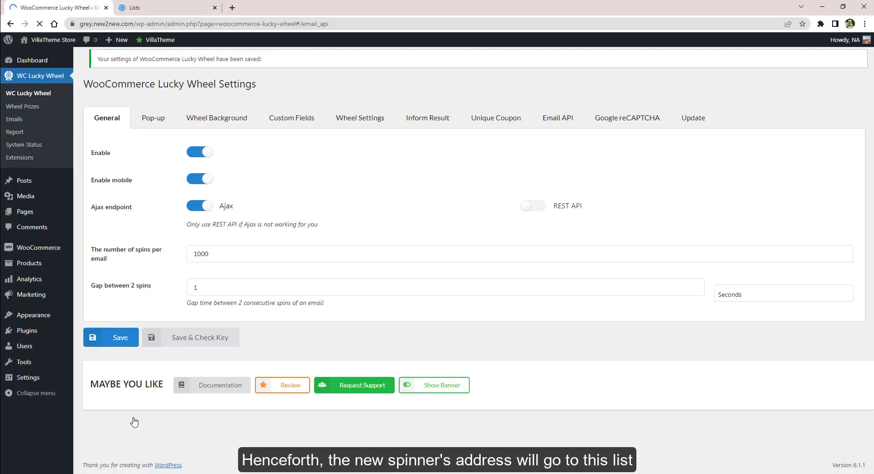
# Test a wheel spin on the shop with a test email to check the sync.
pyautogui.click(162, 8)
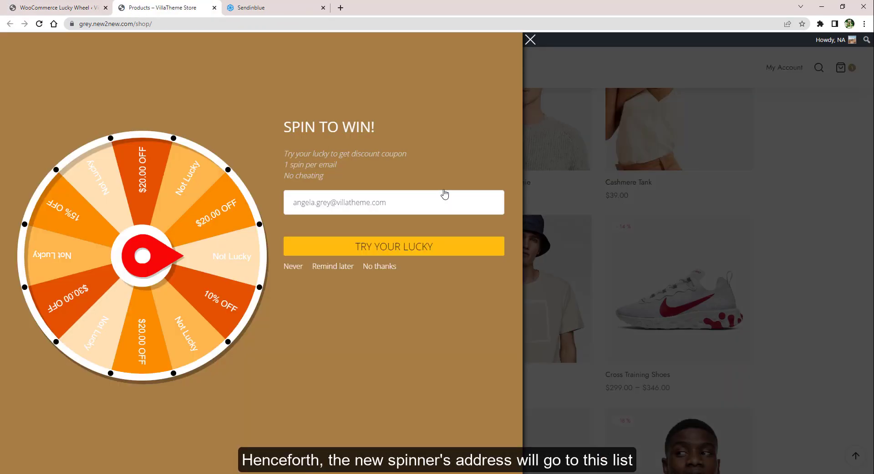
pyautogui.click(394, 246)
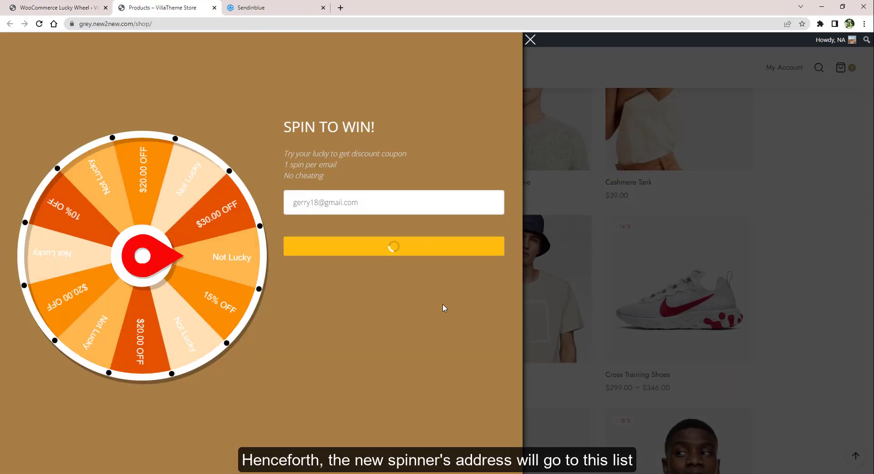
pyautogui.click(275, 8)
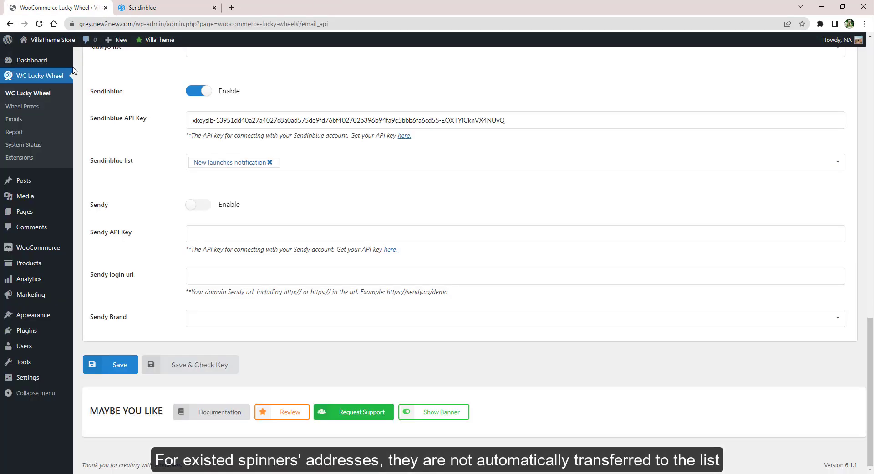
# Export the spinner emails from the Lucky Wheel report as a CSV file.
pyautogui.click(15, 132)
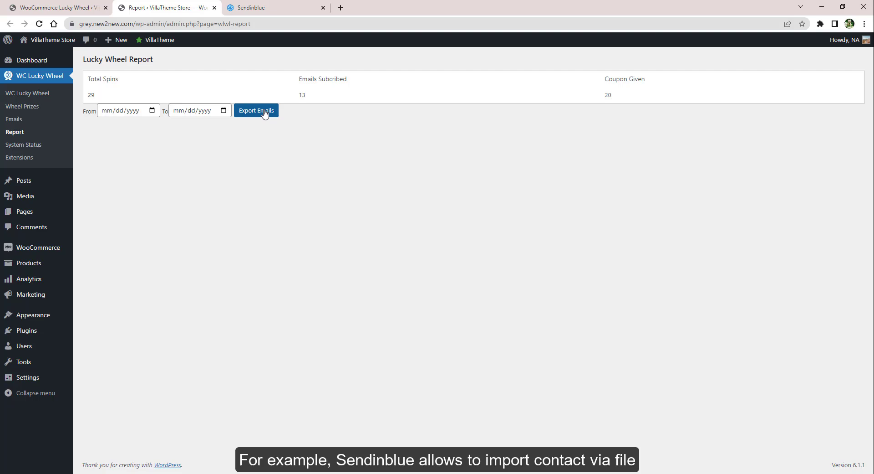
pyautogui.click(256, 110)
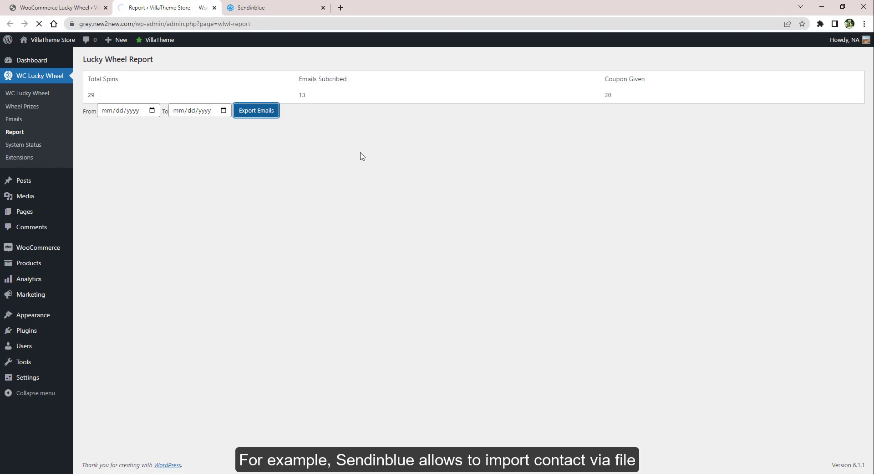
pyautogui.click(256, 111)
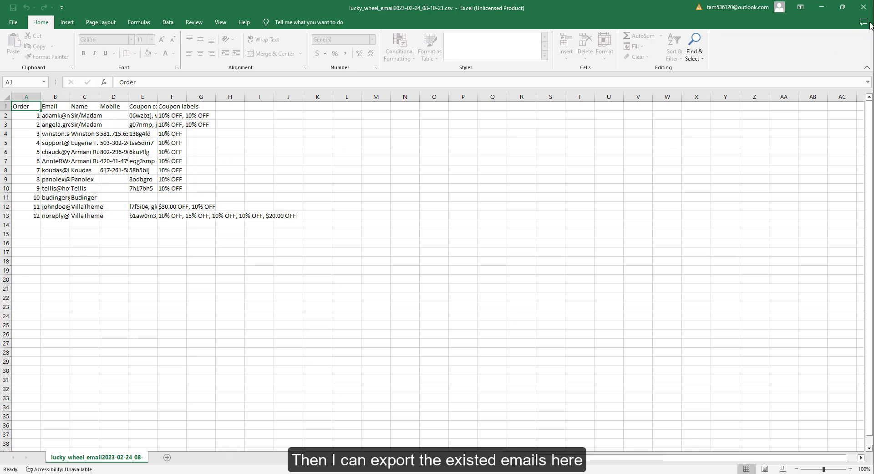
# Import the exported CSV into Sendinblue's New launches notification list and confirm the import.
pyautogui.click(260, 7)
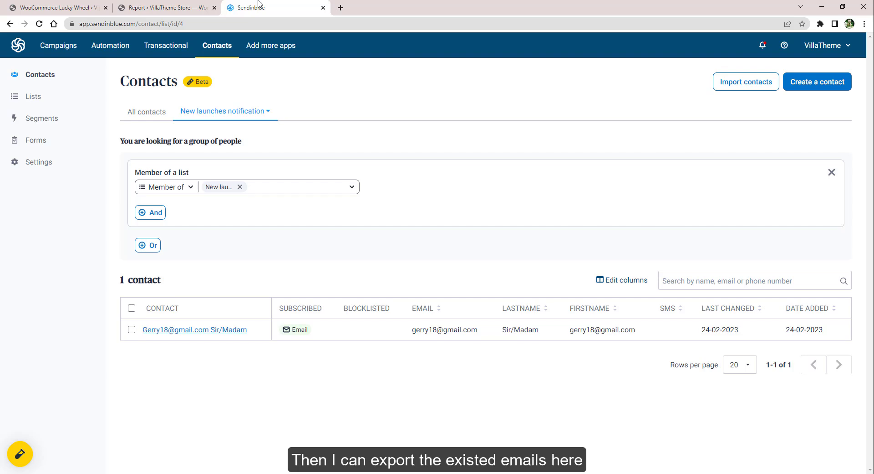
pyautogui.click(746, 81)
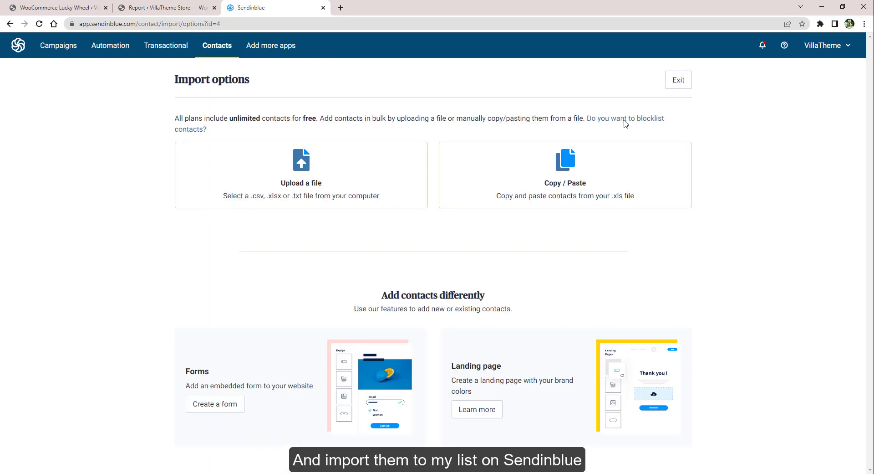
pyautogui.click(301, 175)
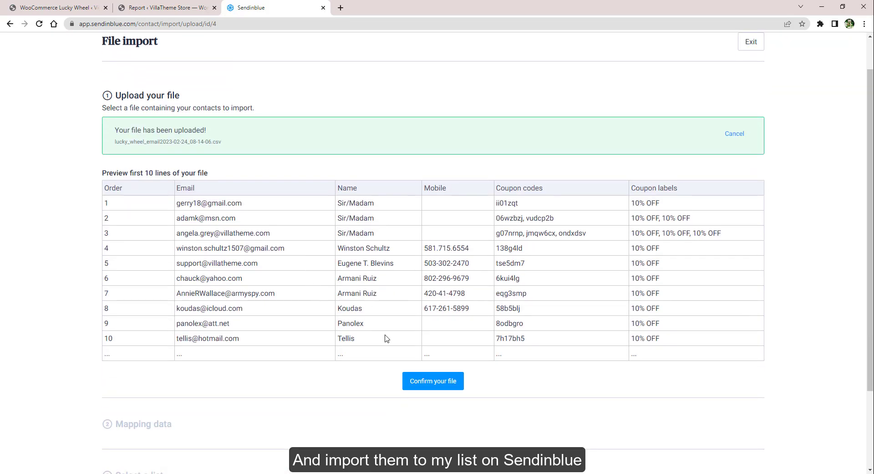
pyautogui.click(433, 381)
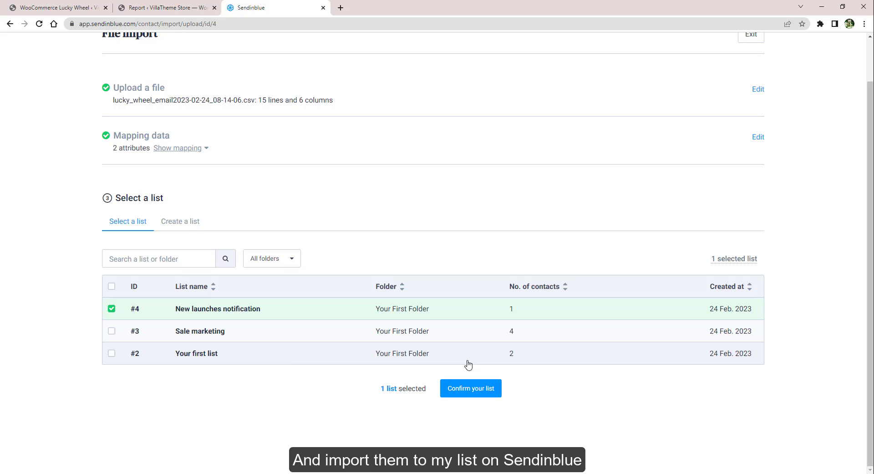
pyautogui.click(470, 388)
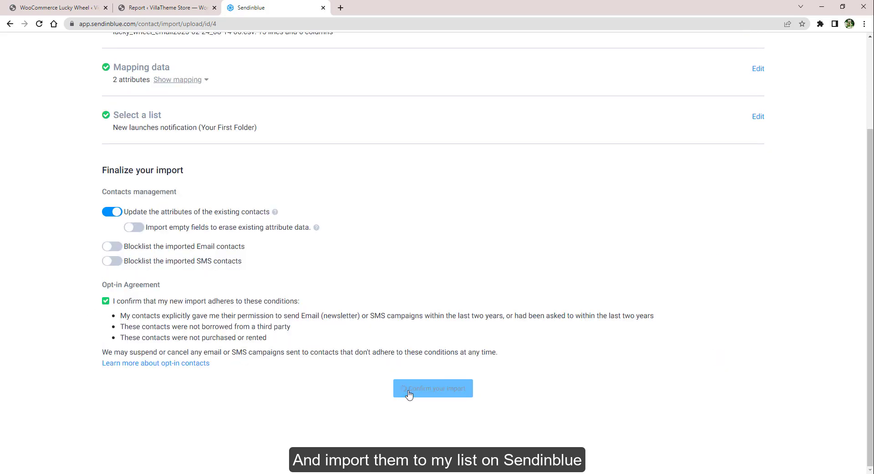
pyautogui.click(433, 388)
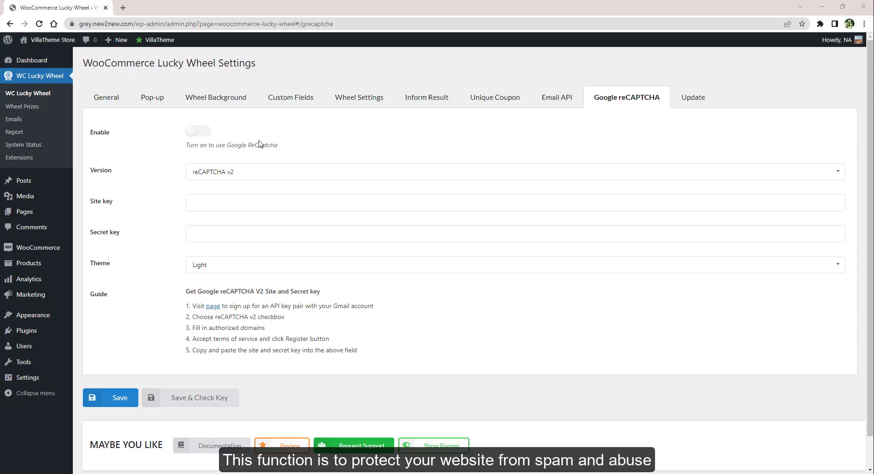
# Enable Google reCAPTCHA with version v2 and go to Google's key registration page.
pyautogui.click(198, 130)
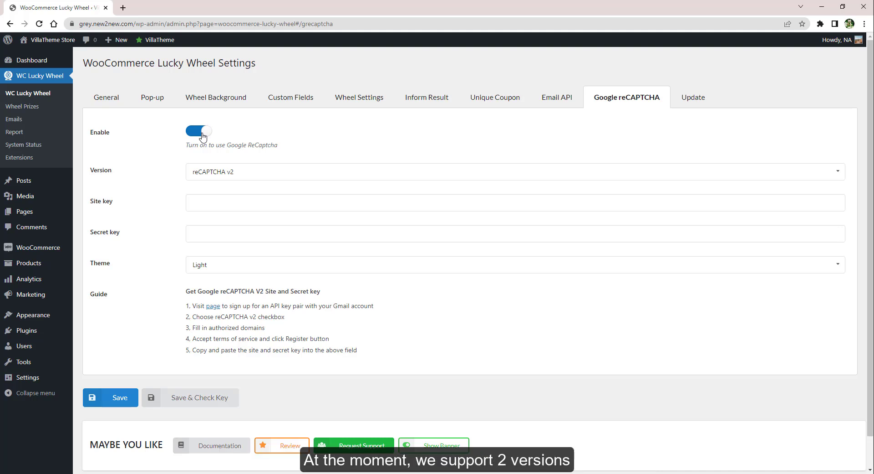
pyautogui.click(512, 171)
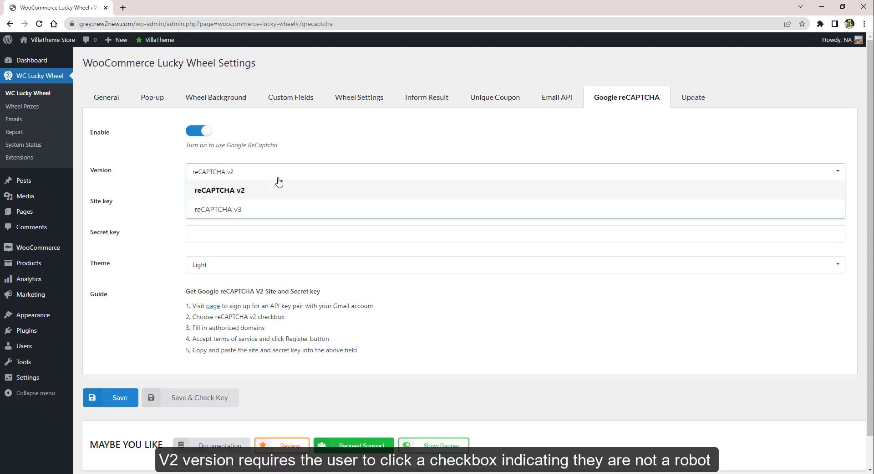
pyautogui.click(219, 190)
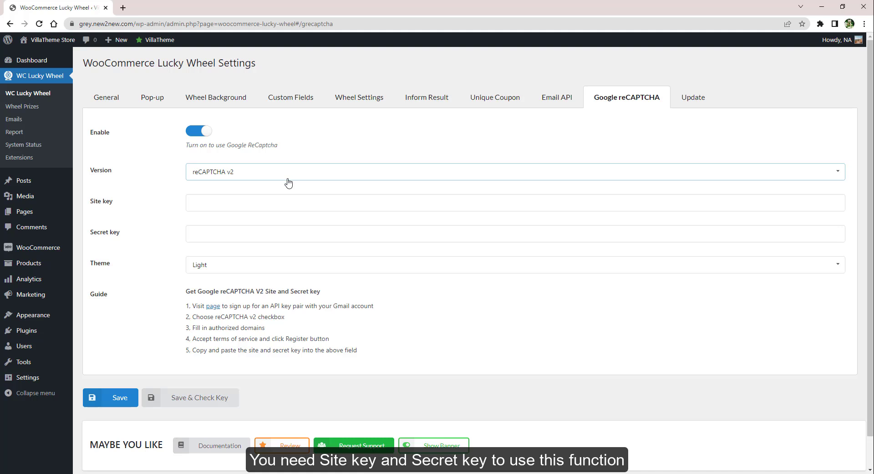
pyautogui.click(512, 202)
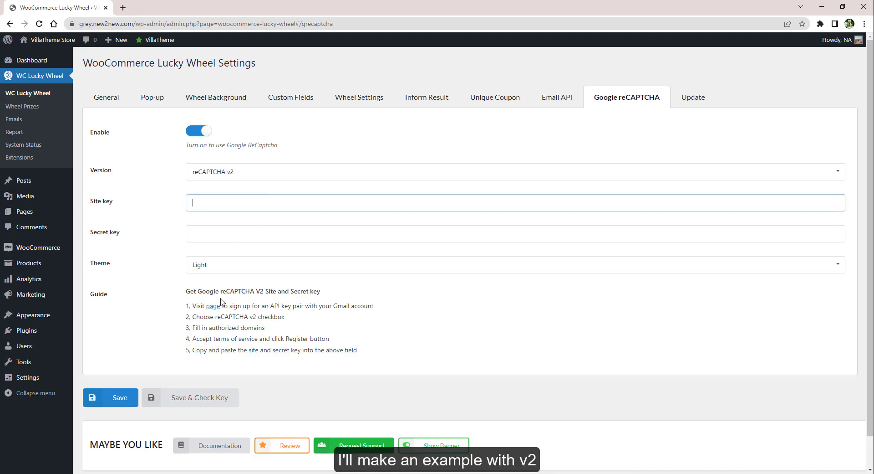
pyautogui.click(213, 306)
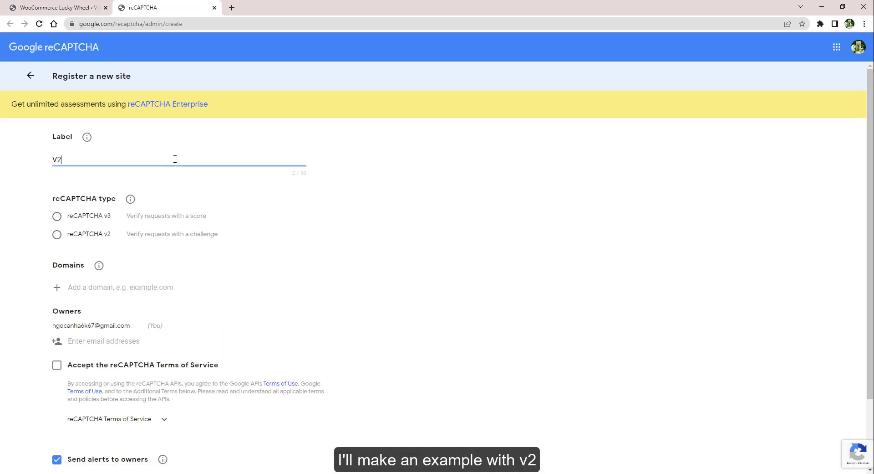
# Register a reCAPTCHA v2 site labelled V2 Recaptcha, copy its secret key and return to Lucky Wheel.
pyautogui.write('Recaptcha')
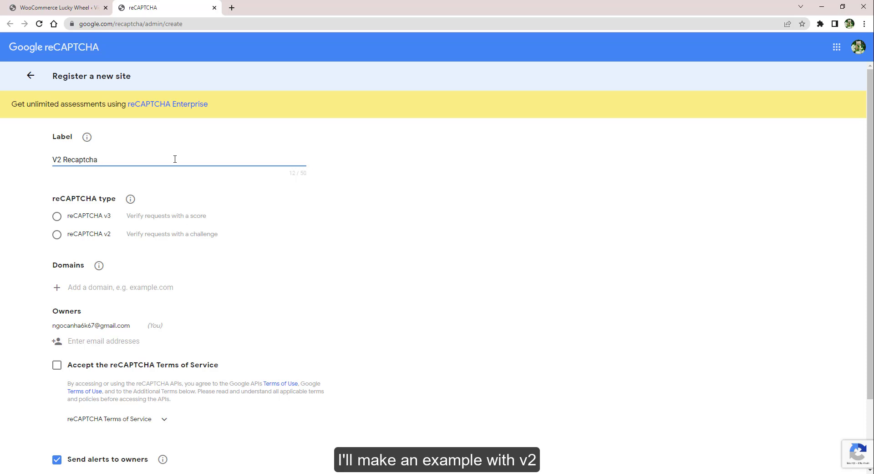
pyautogui.click(57, 233)
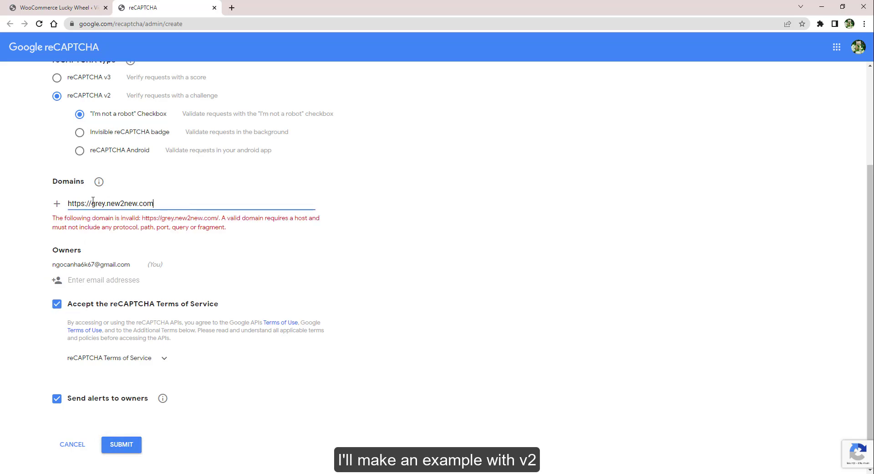
pyautogui.click(121, 445)
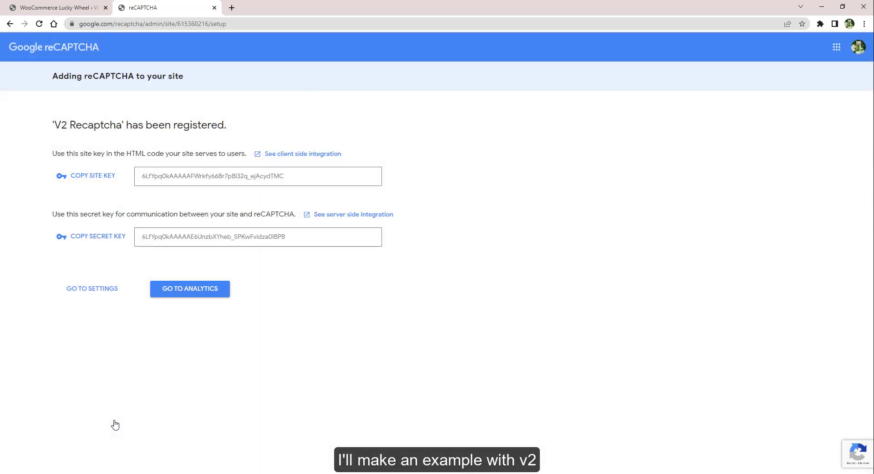
pyautogui.click(98, 235)
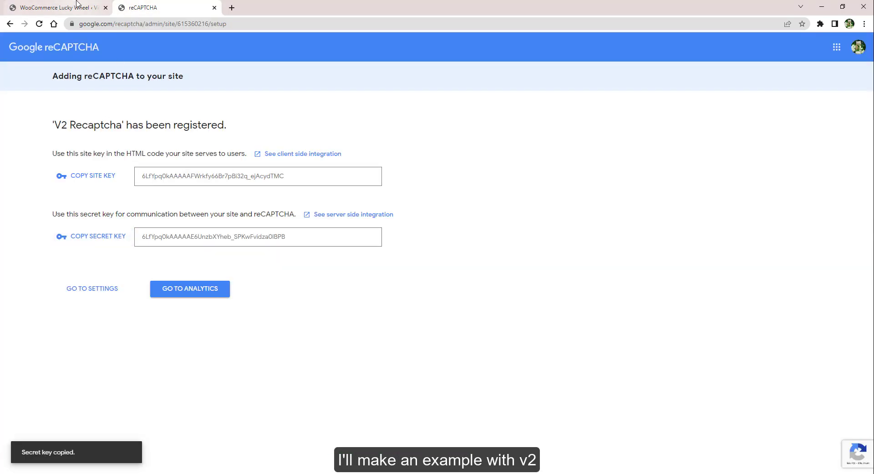
pyautogui.click(56, 7)
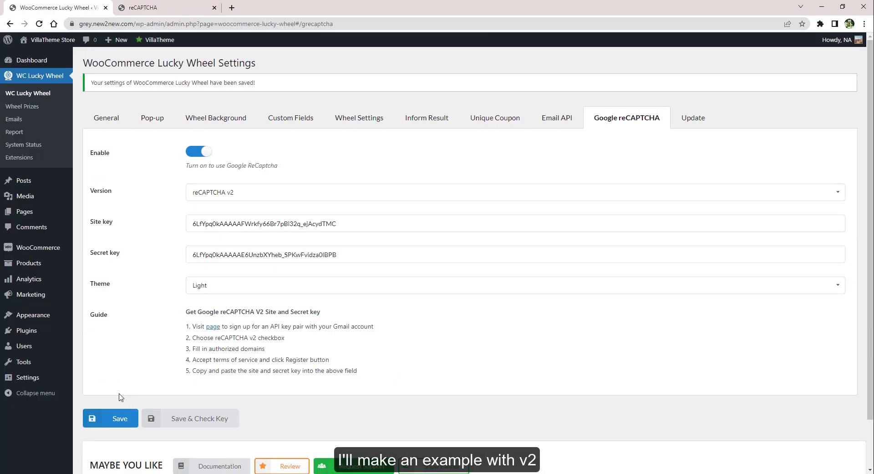
# Verify the storefront wheel pop-up shows the I'm not a robot check.
pyautogui.click(53, 39)
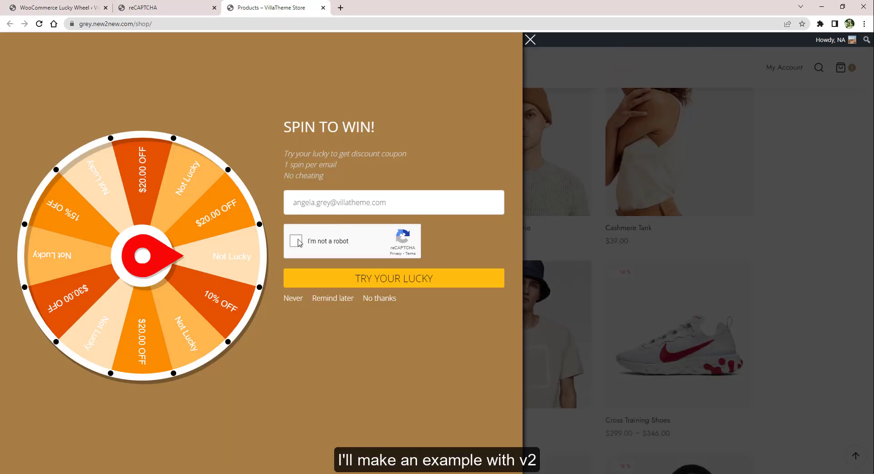
pyautogui.click(295, 241)
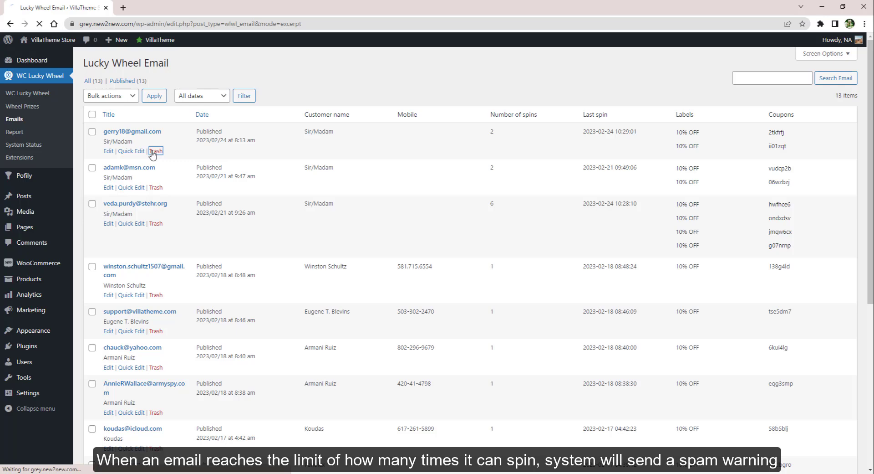
# Trash and permanently delete the top email entry, then start picking the report's From date.
pyautogui.click(156, 150)
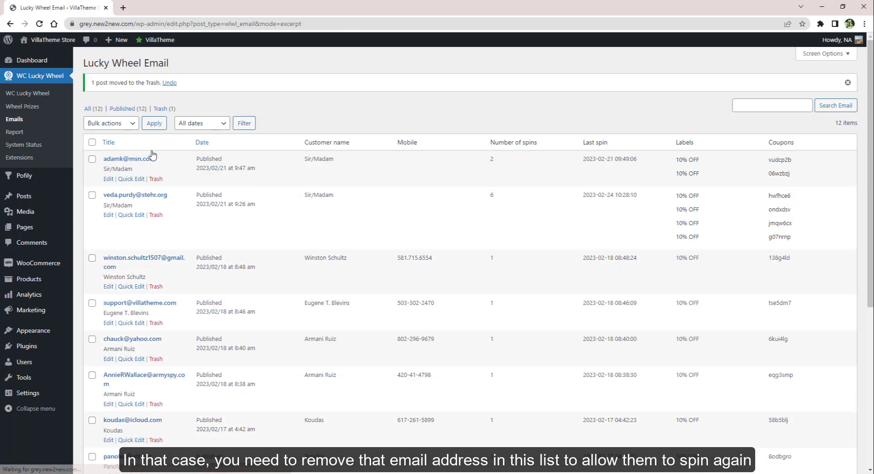
pyautogui.click(160, 108)
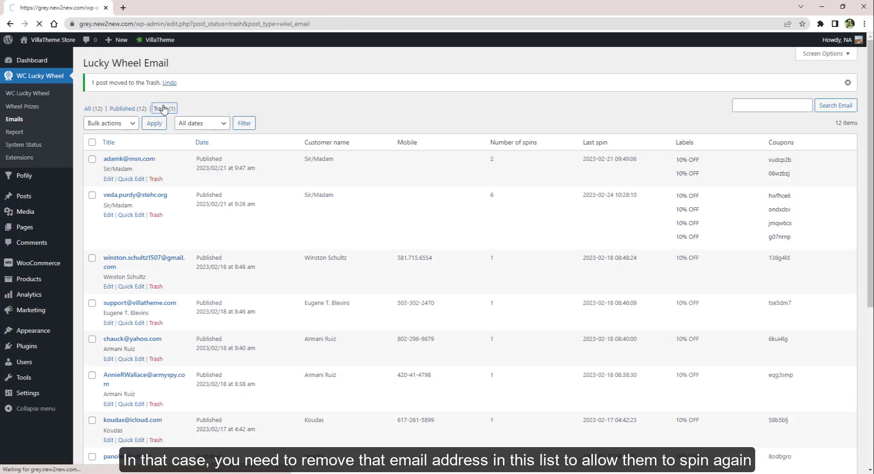
pyautogui.click(161, 108)
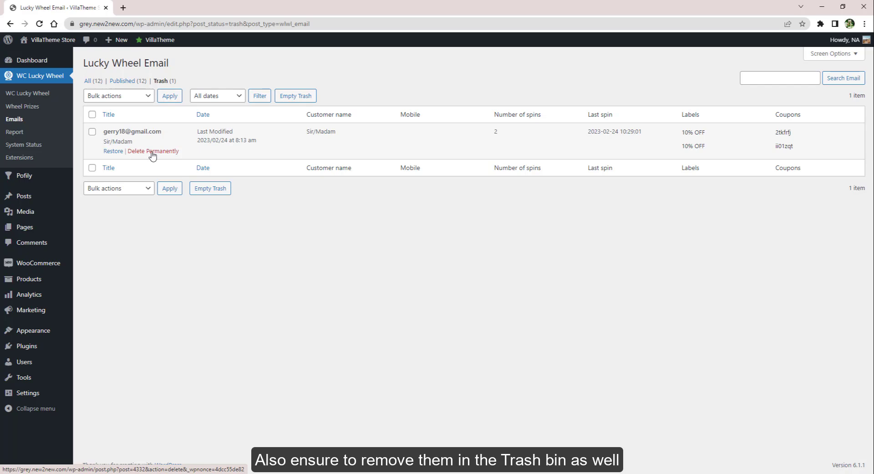
pyautogui.click(15, 132)
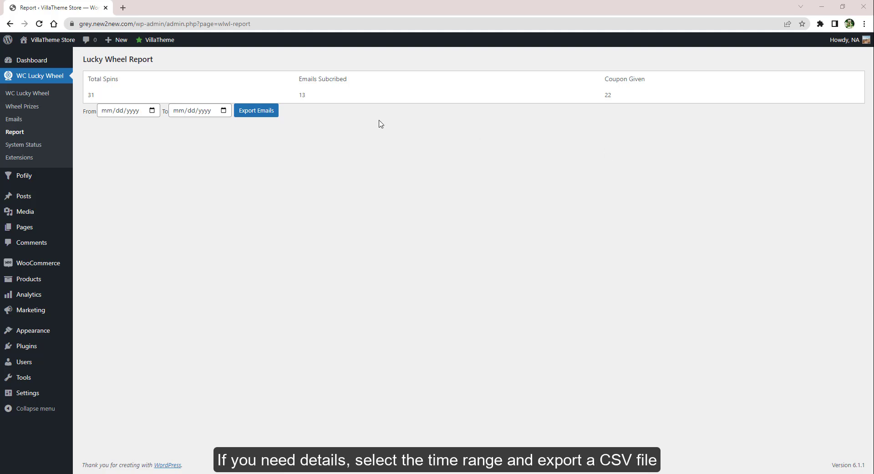
pyautogui.click(126, 110)
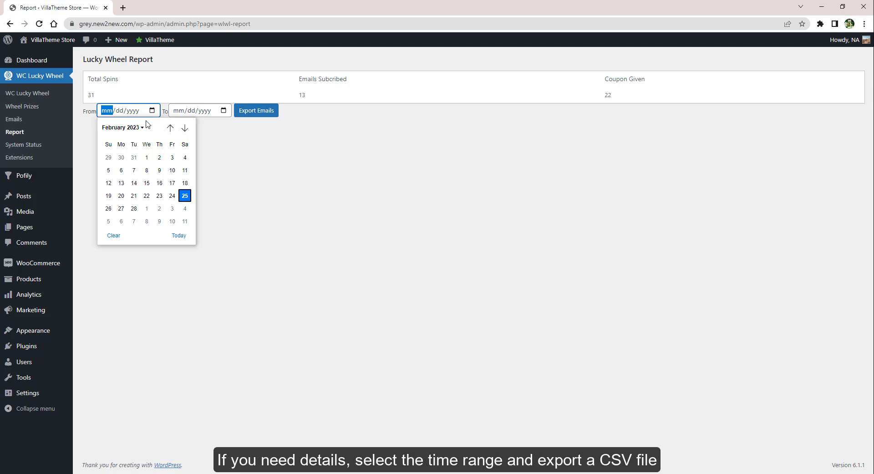